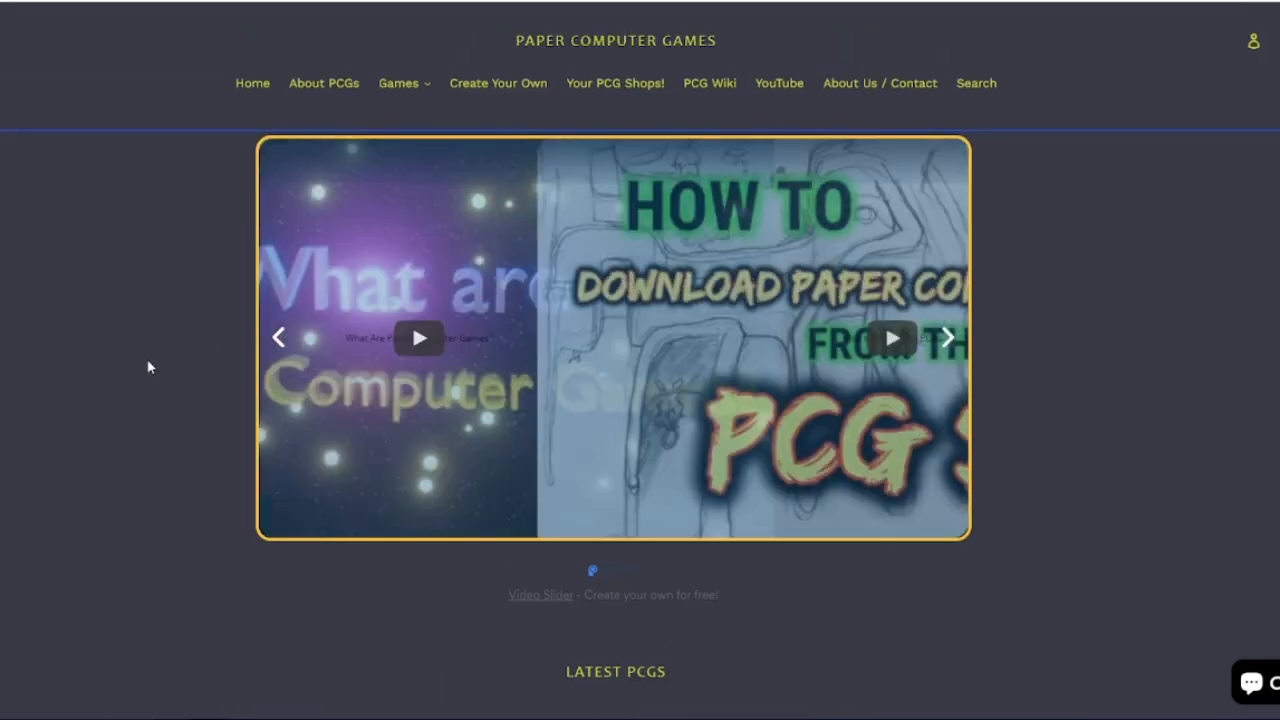
- Scroll past the homepage slider down to the Latest PCGs section and full collection
scroll(down, 3)
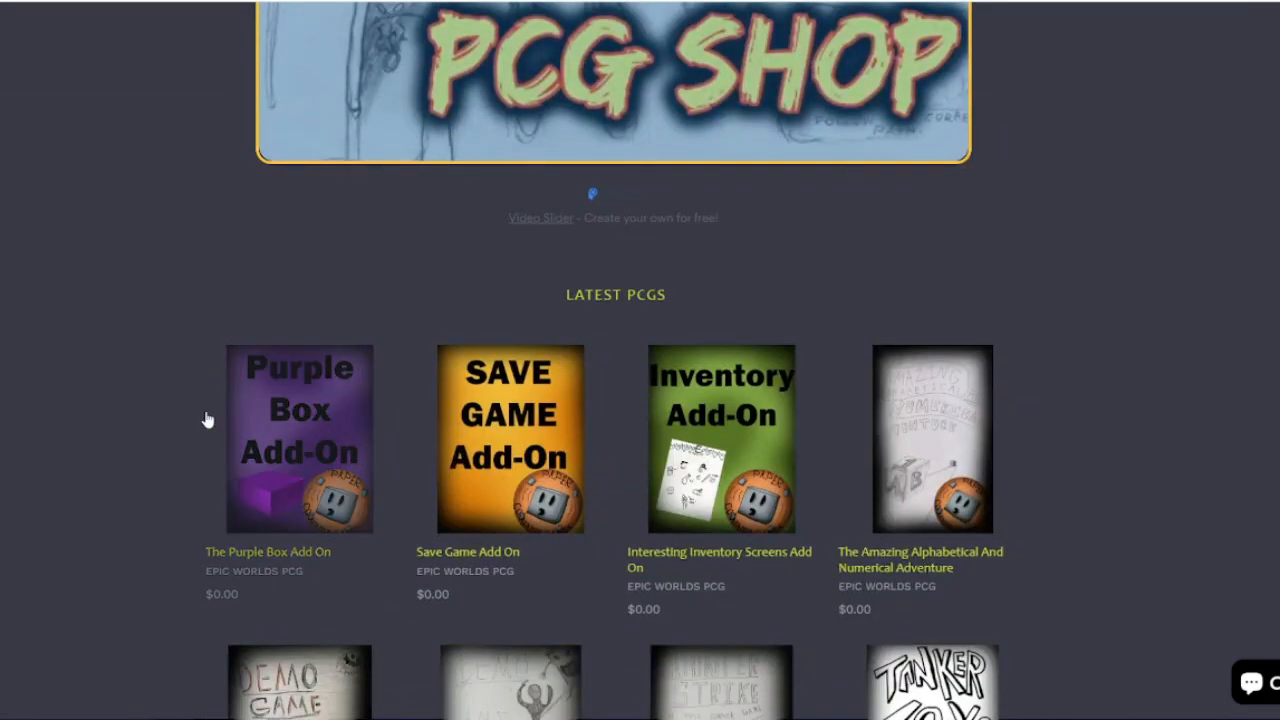
scroll(down, 3)
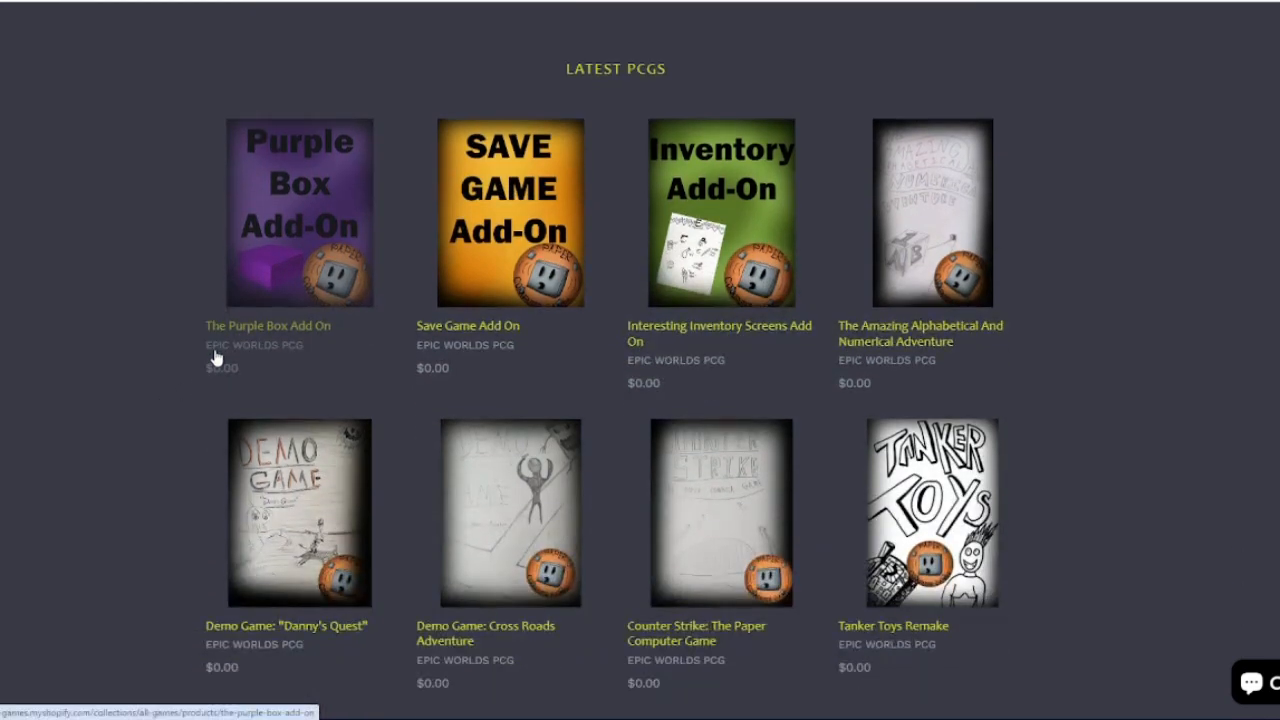
mouse_move(222, 340)
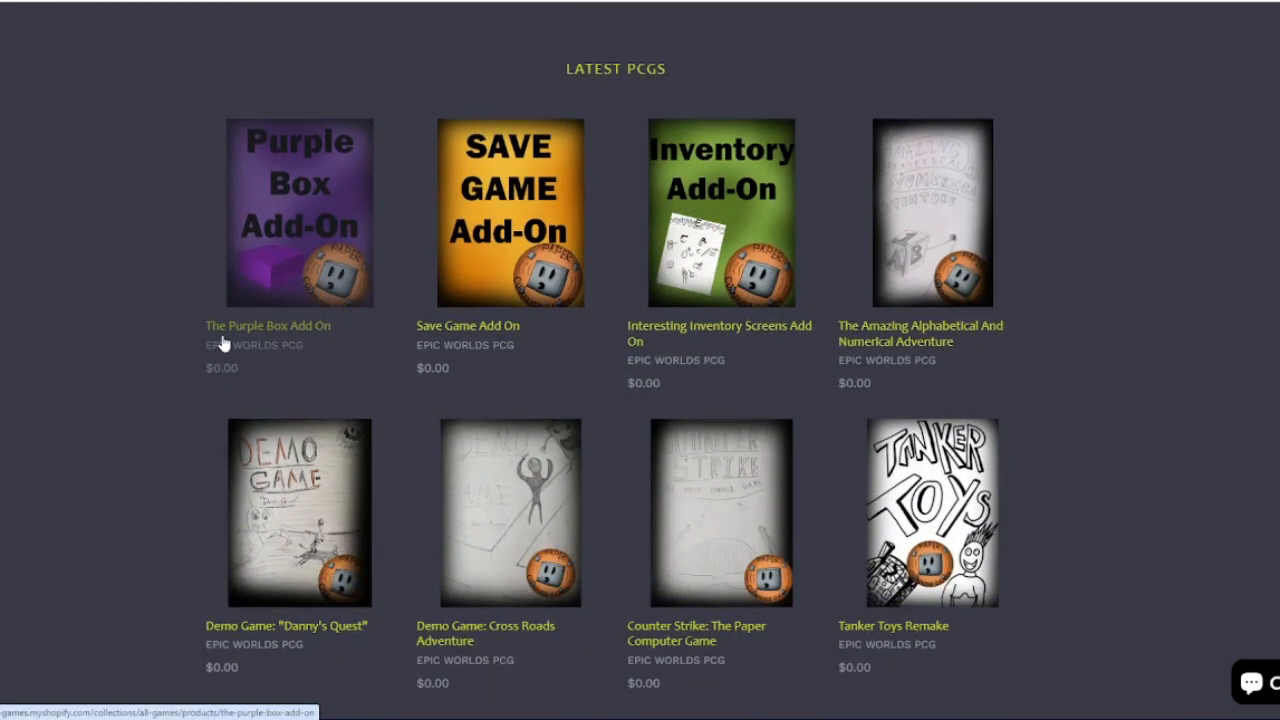
scroll(down, 3)
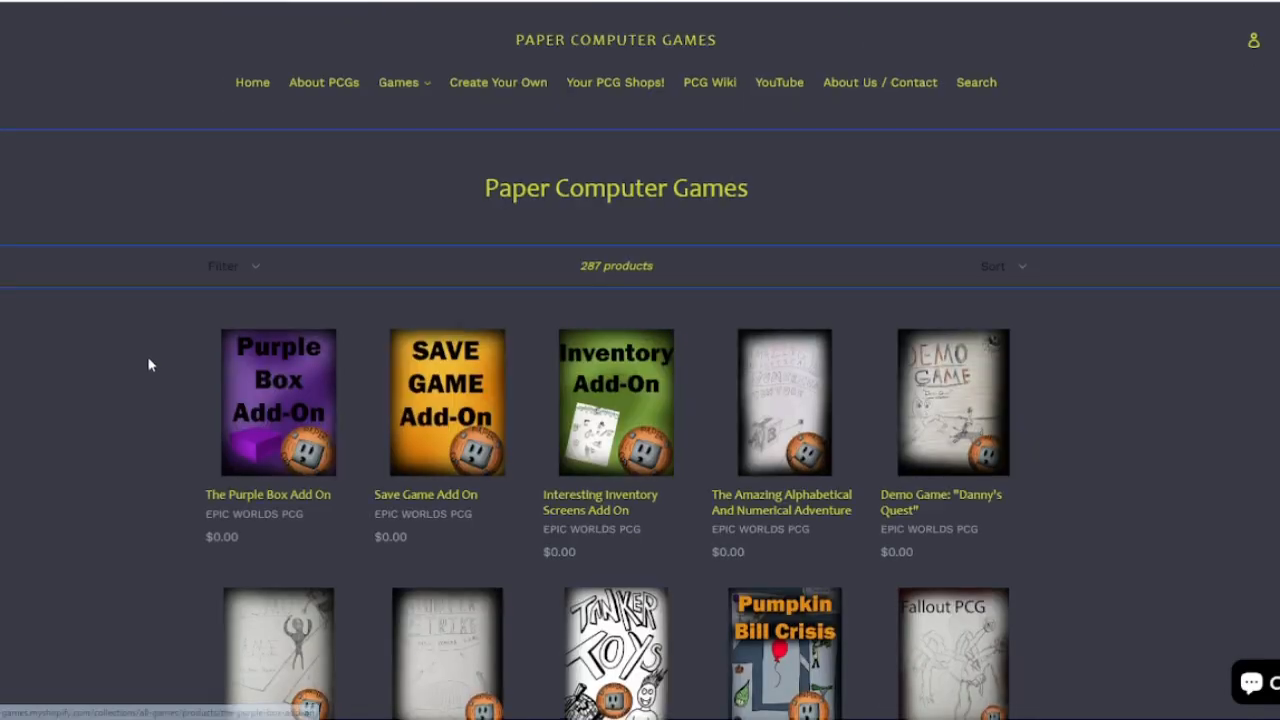
scroll(down, 3)
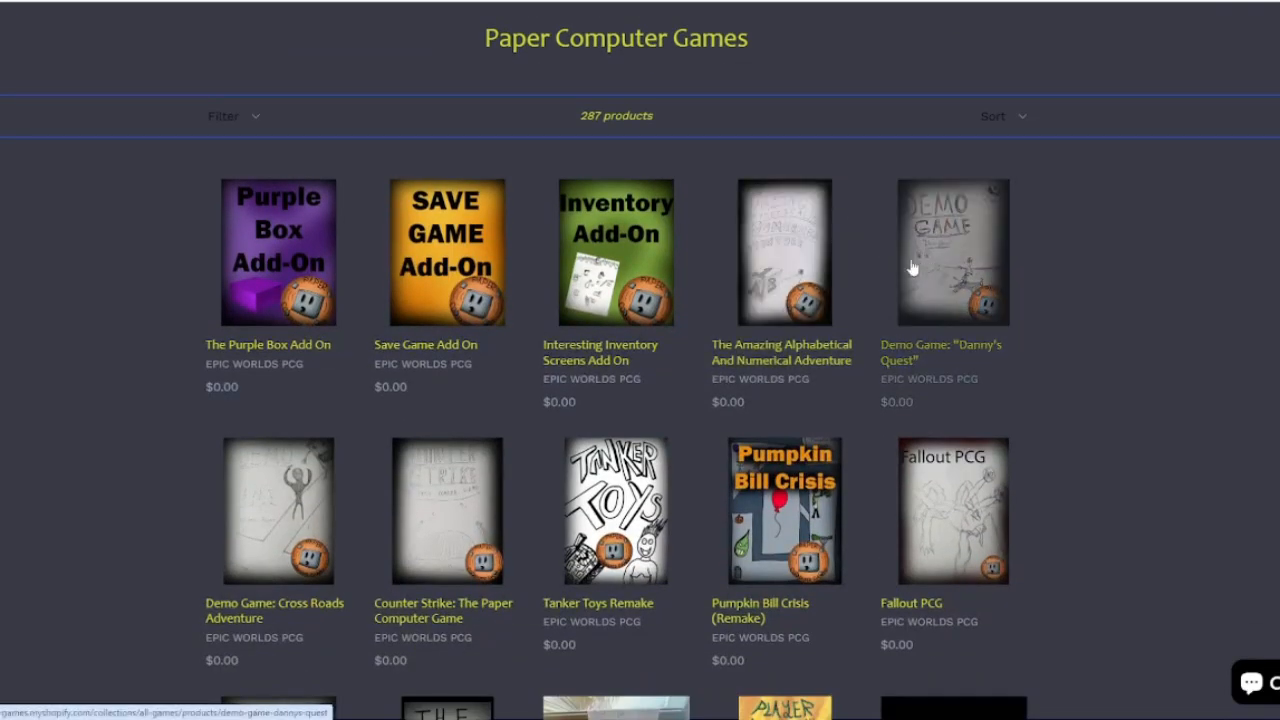
scroll(down, 3)
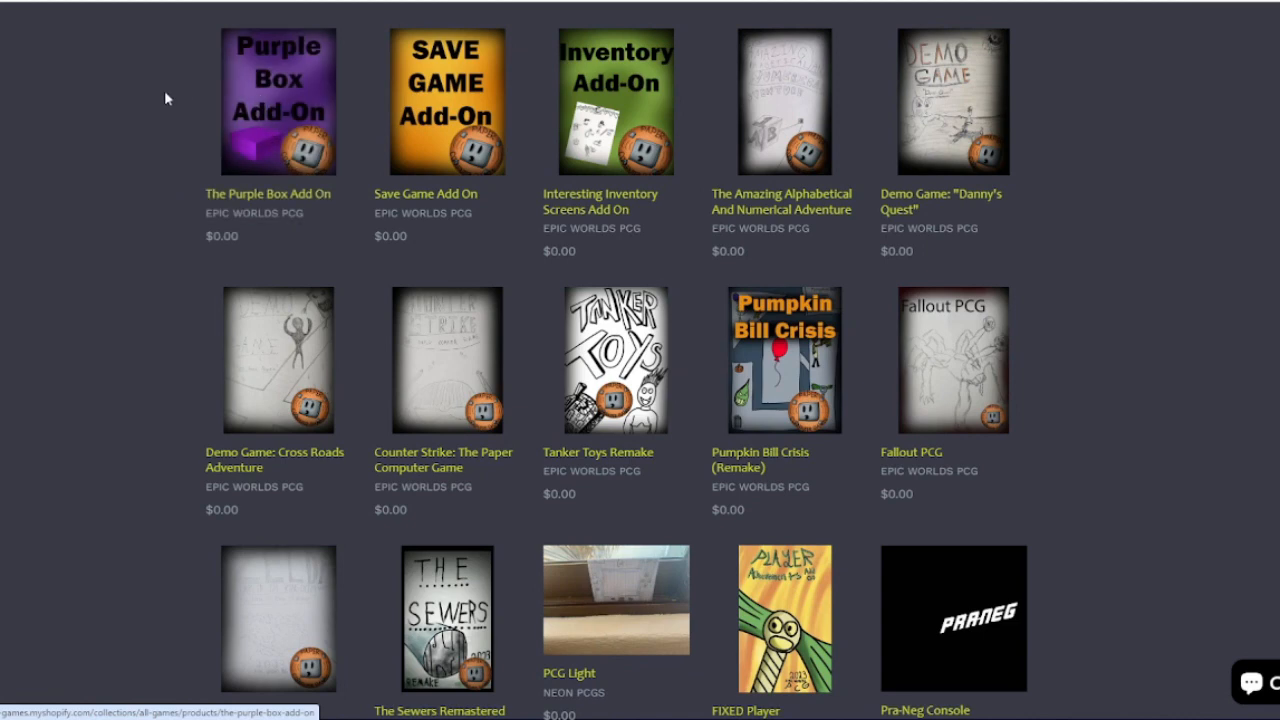
- View The Purple Box, Save Game, Interesting Inventory Screens and Amazing Alphabetical And Numerical Adventure add-on pages
click(278, 100)
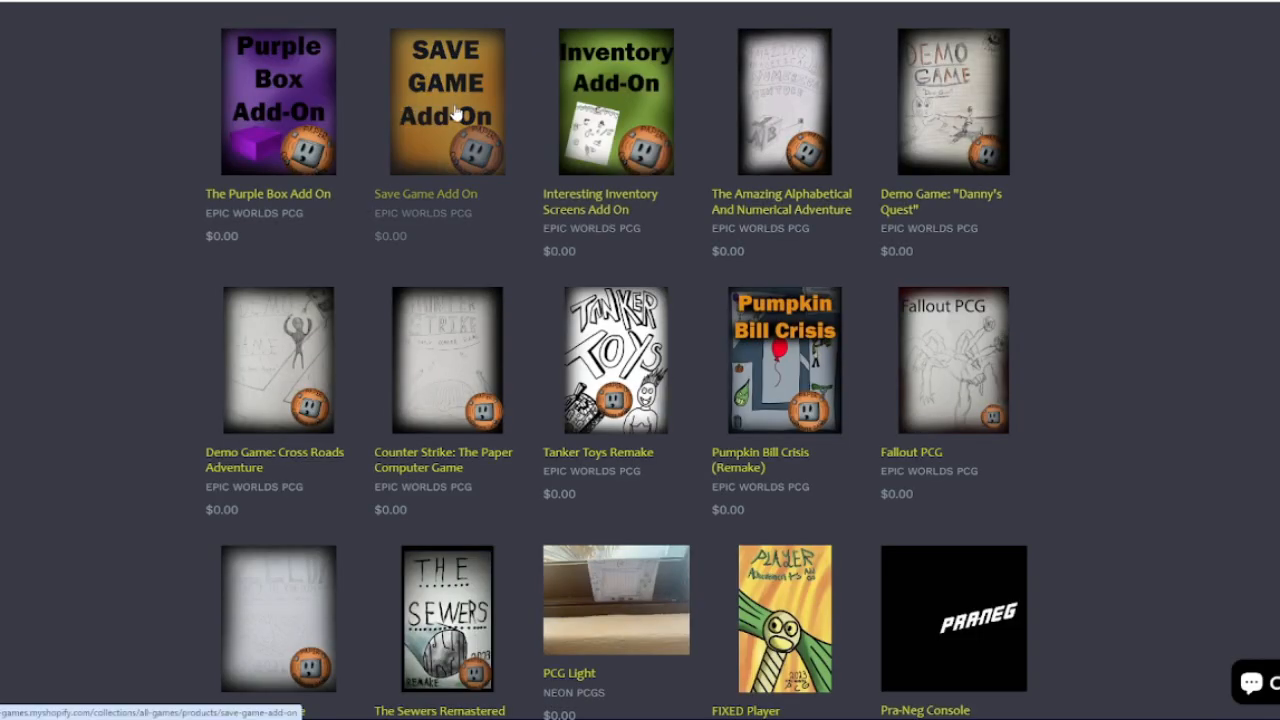
click(448, 100)
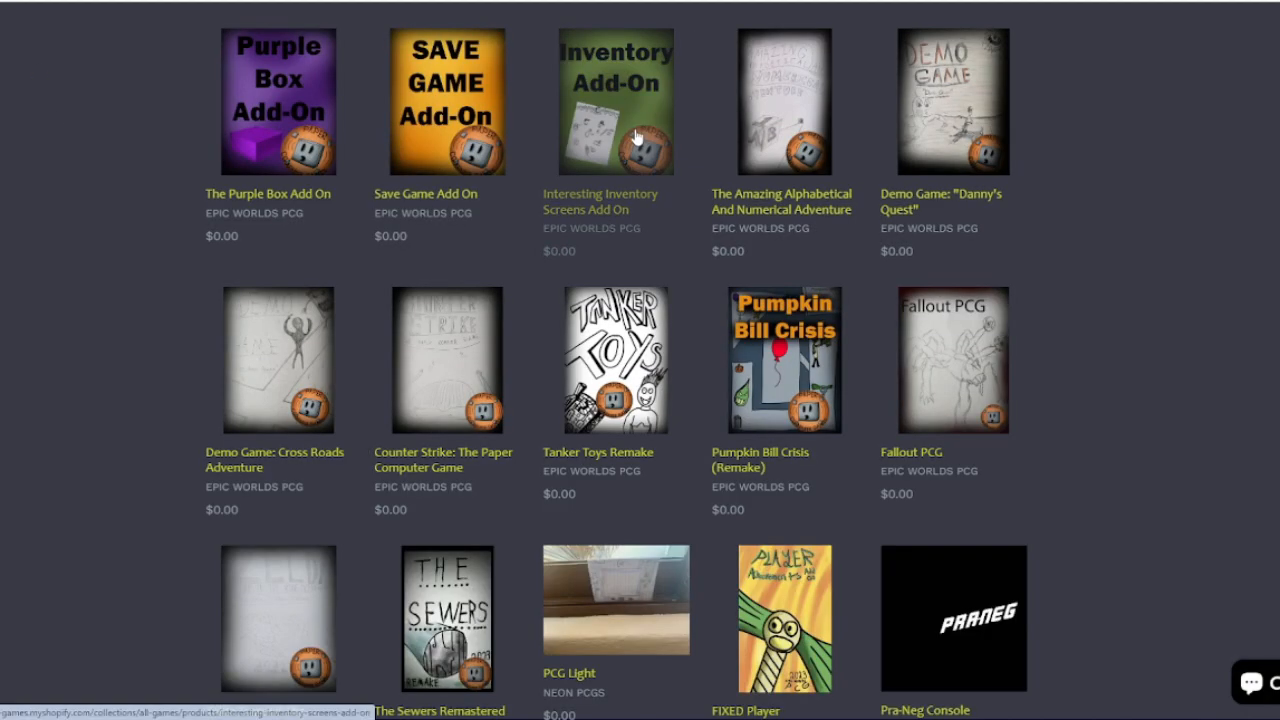
click(616, 100)
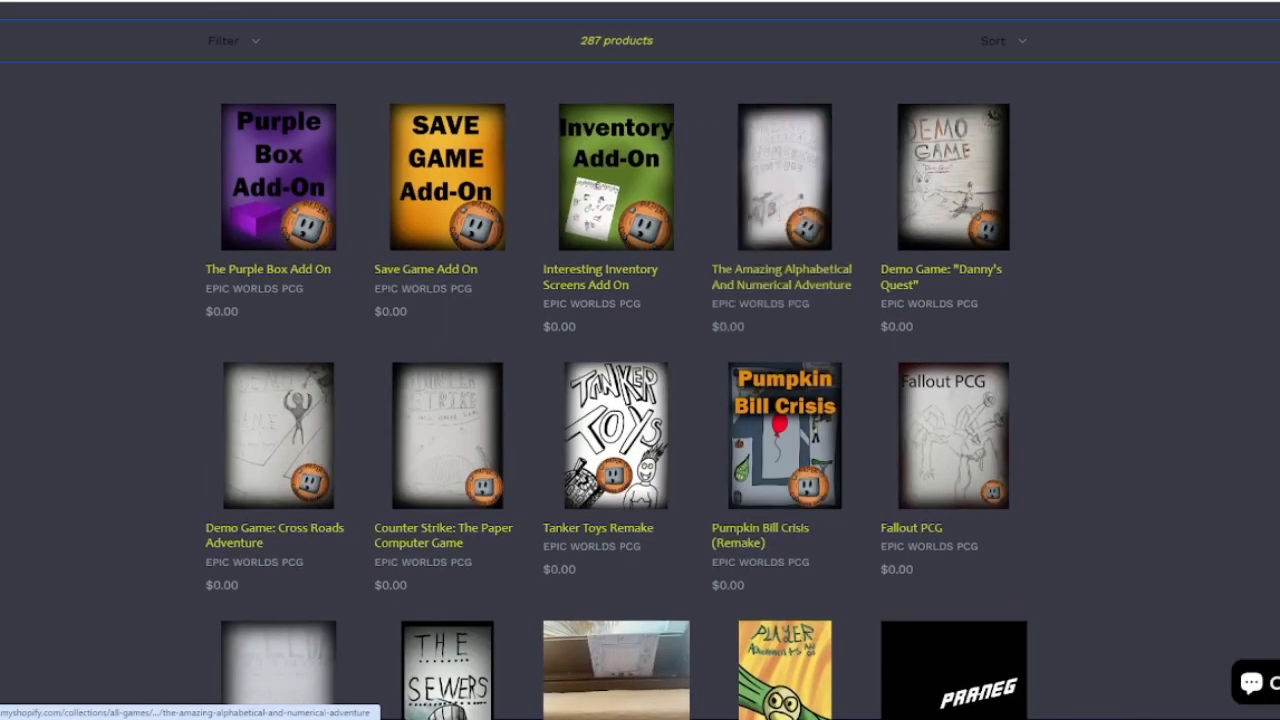
click(784, 176)
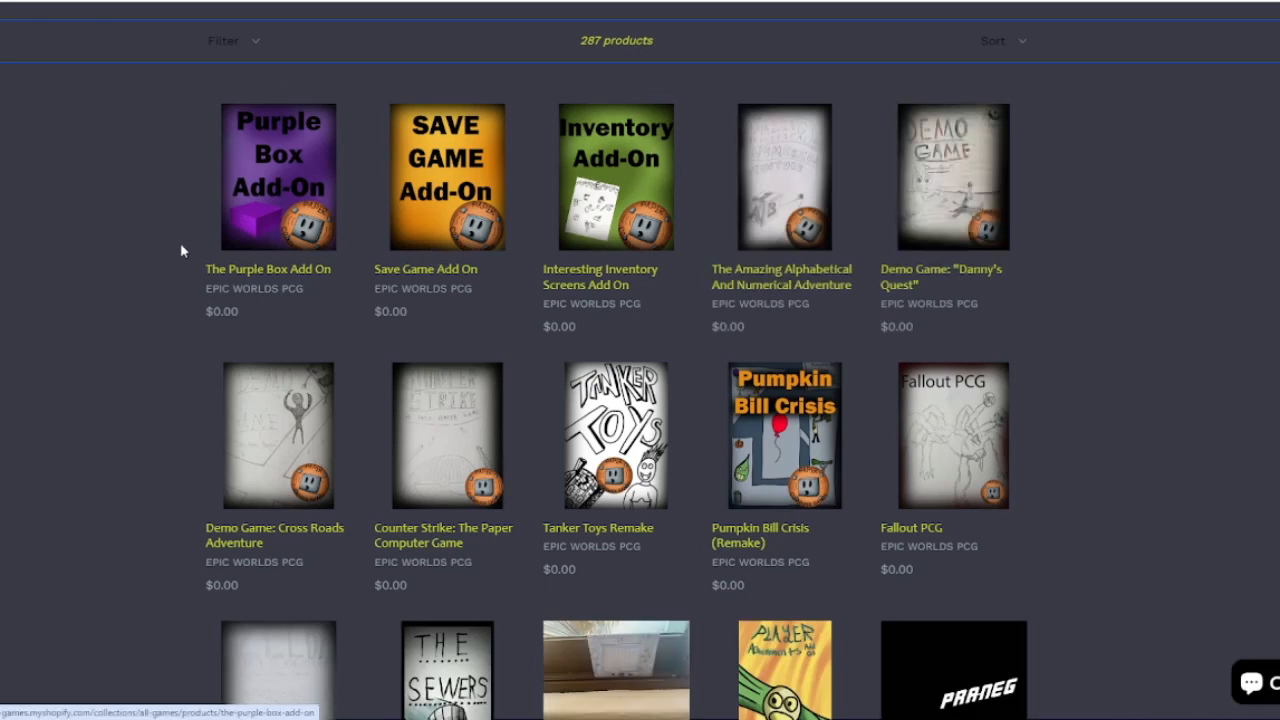
- Leave the new Google tab and land on the Demo Game: Cross Roads Adventure product page
click(952, 176)
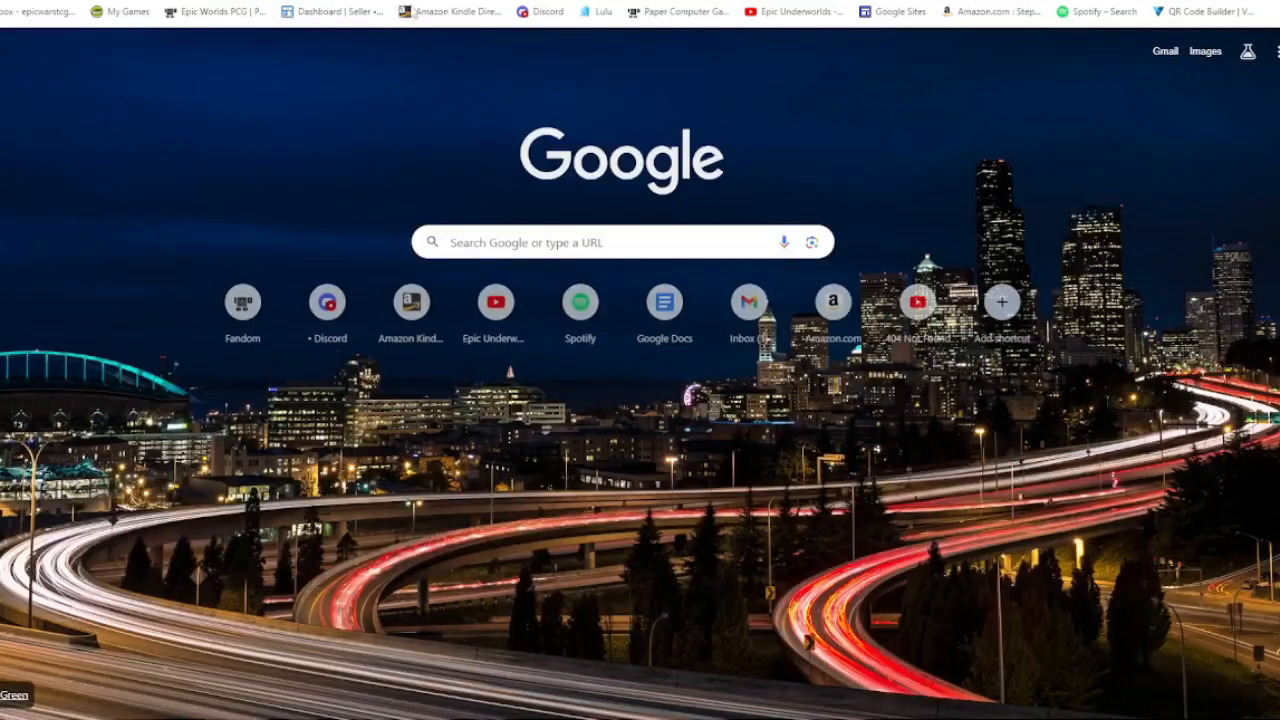
click(328, 300)
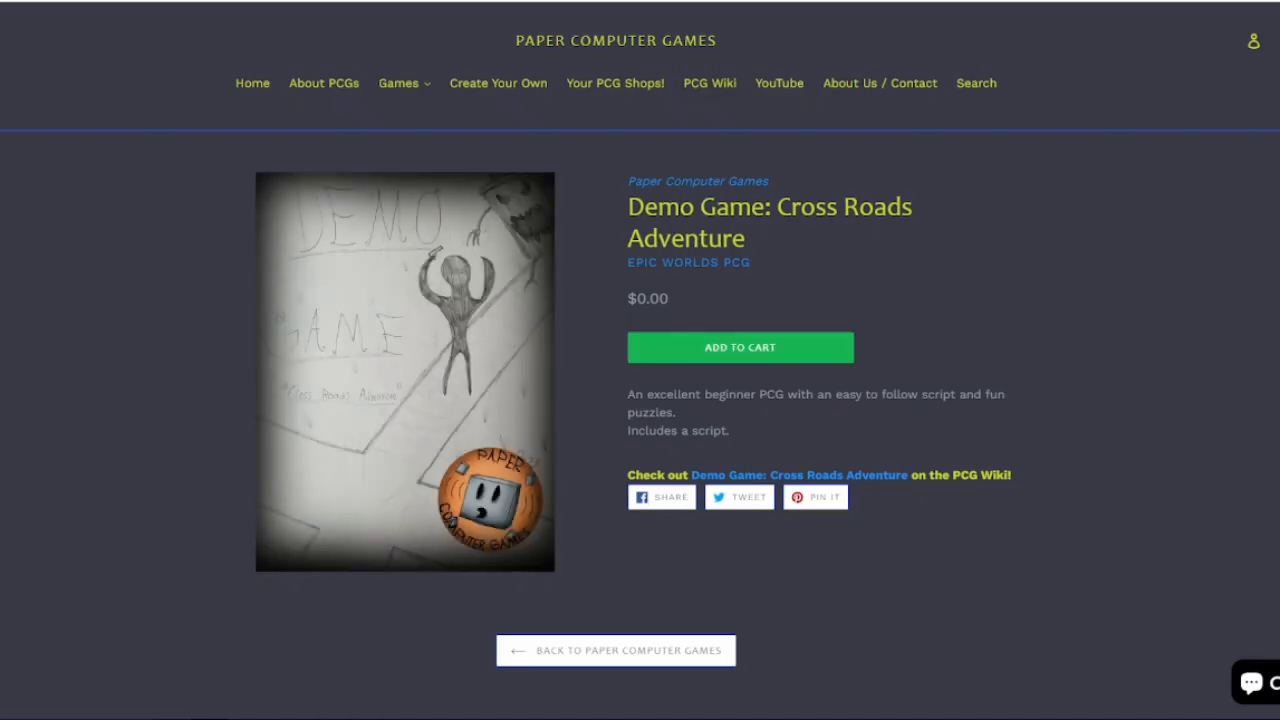
- View the Counter Strike and Tanker Toys Remake product pages from the collection
click(616, 650)
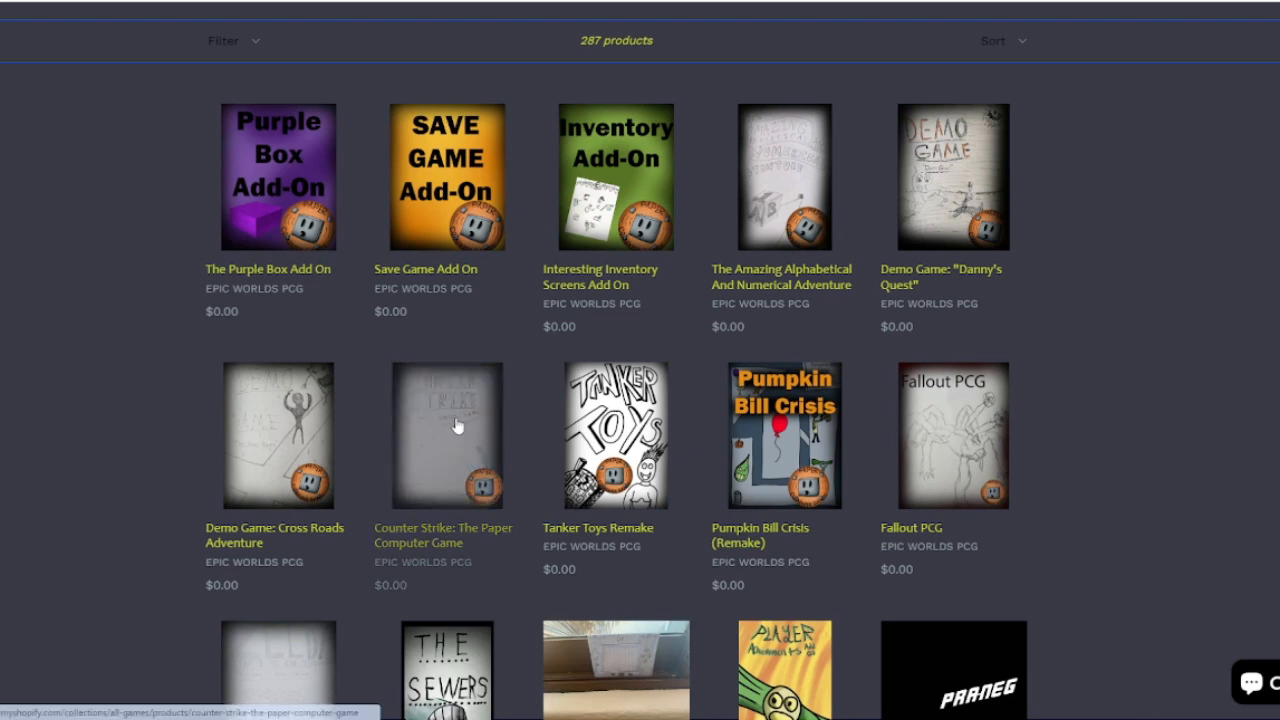
click(446, 436)
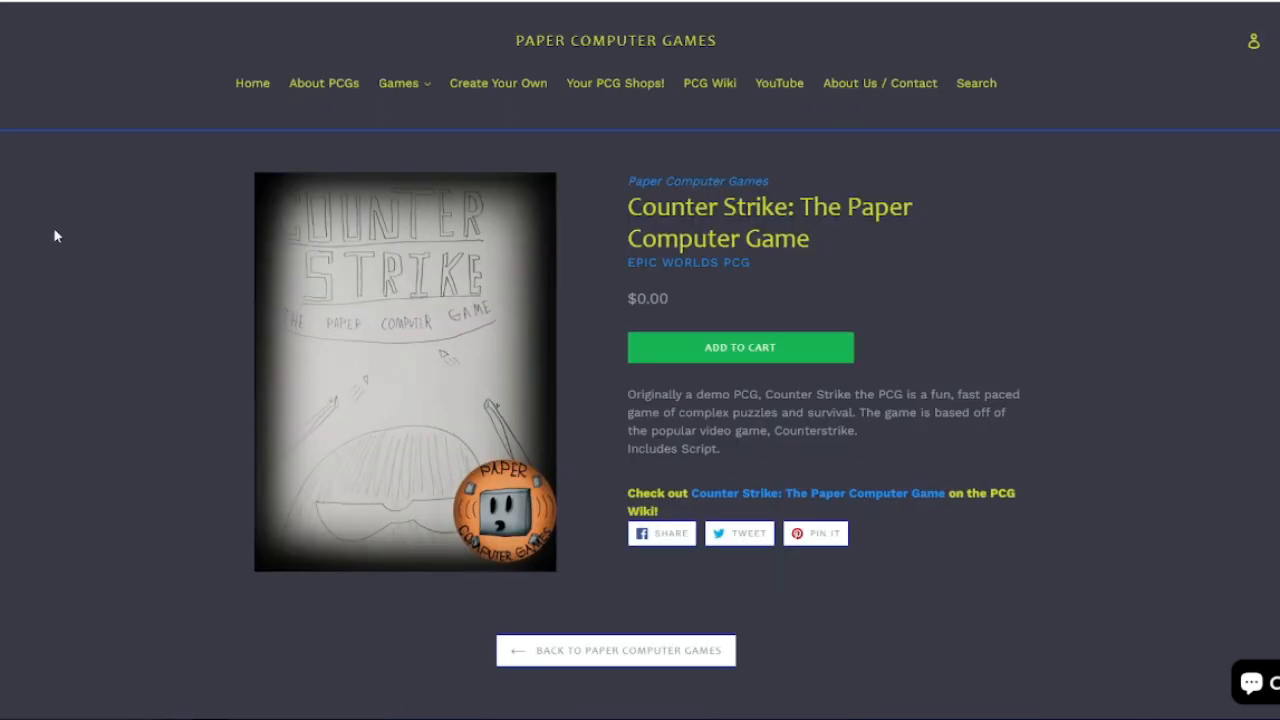
mouse_move(182, 364)
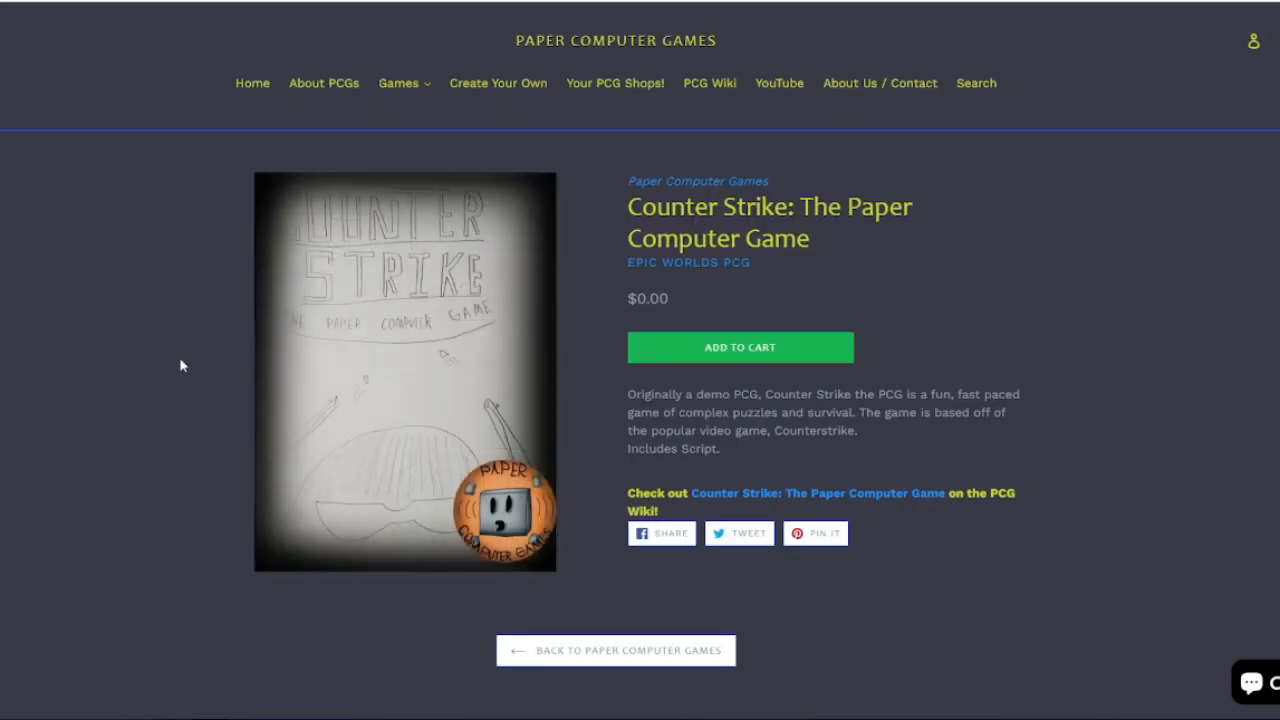
click(616, 650)
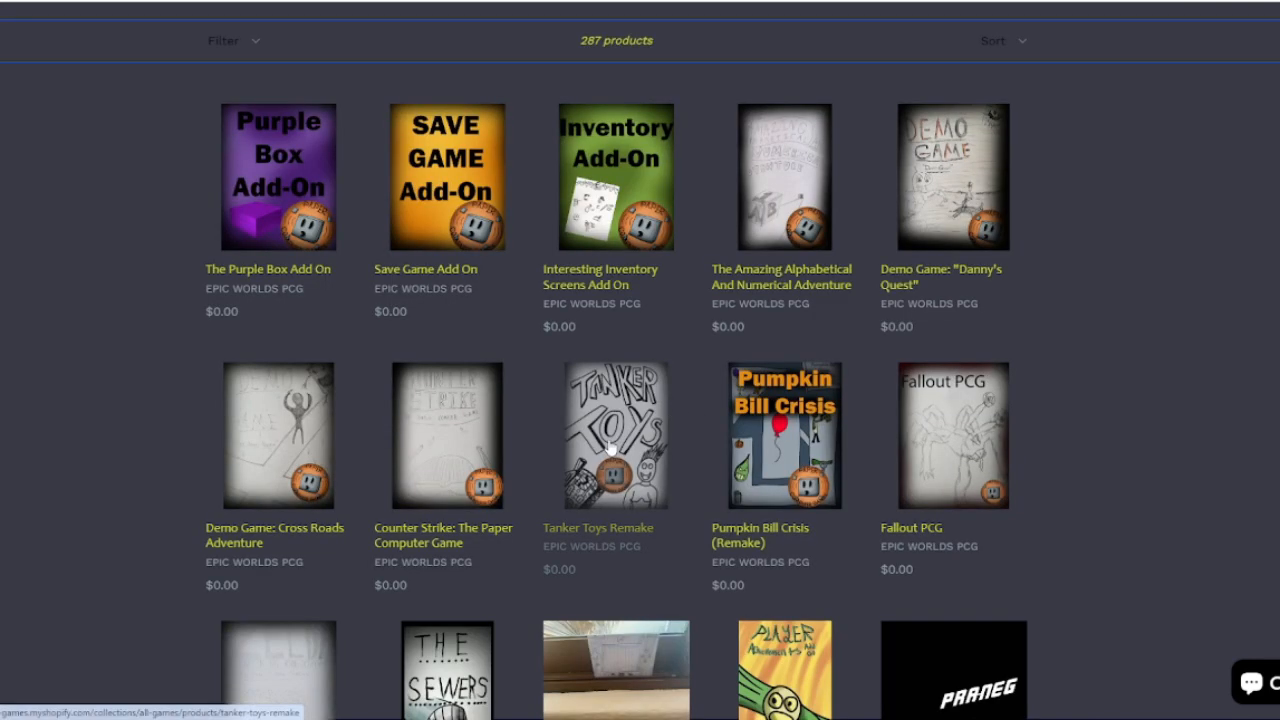
click(616, 436)
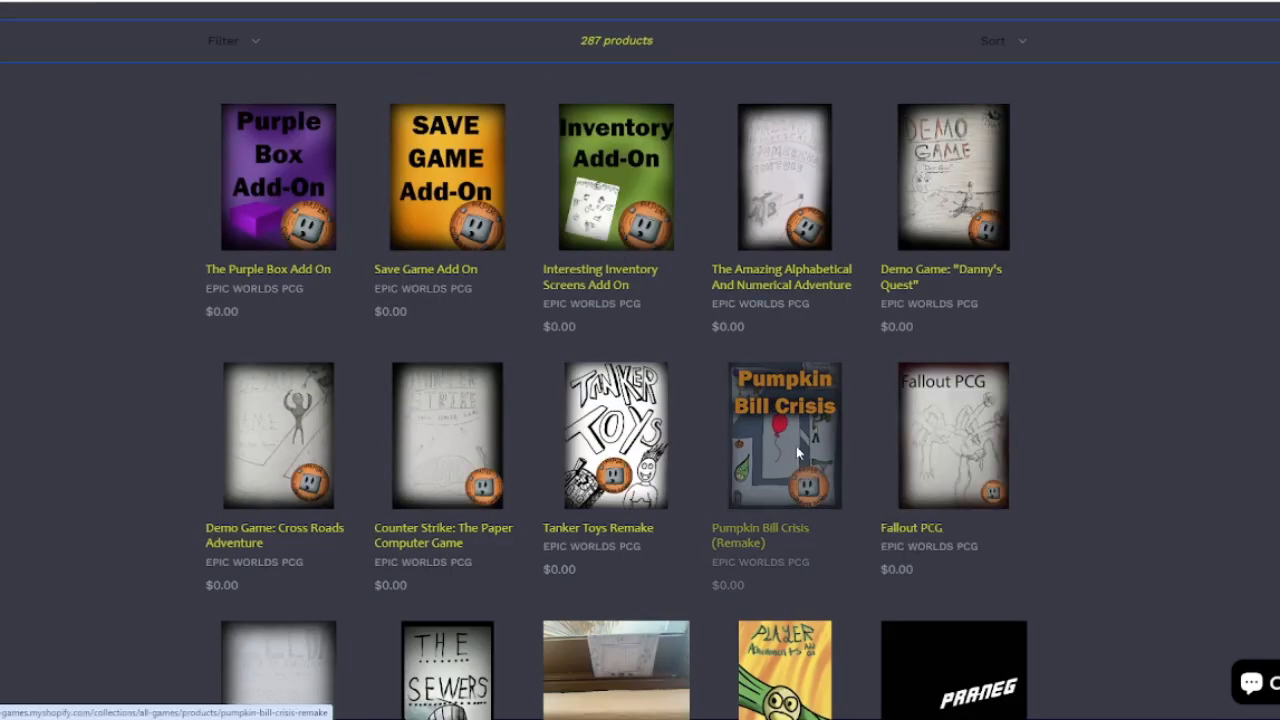
- View the Pumpkin Bill Crisis (Remake) and Fallout PCG pages, returning to the collection
click(784, 434)
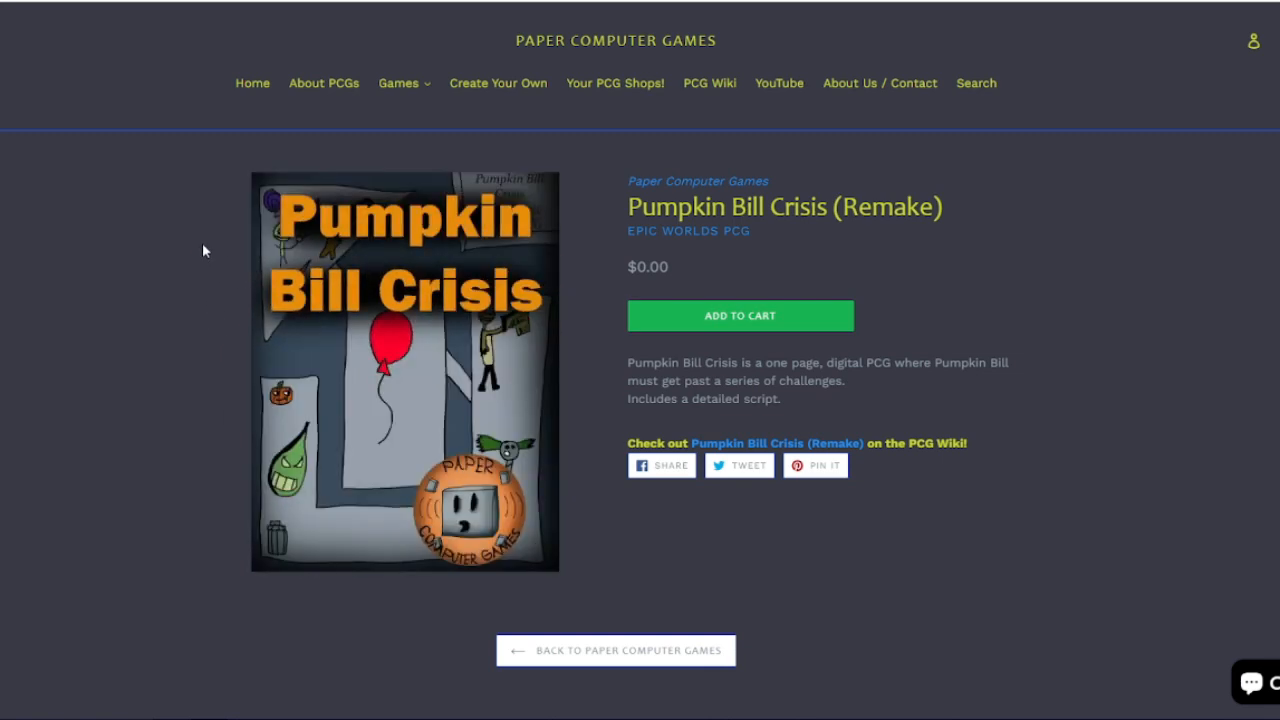
mouse_move(88, 192)
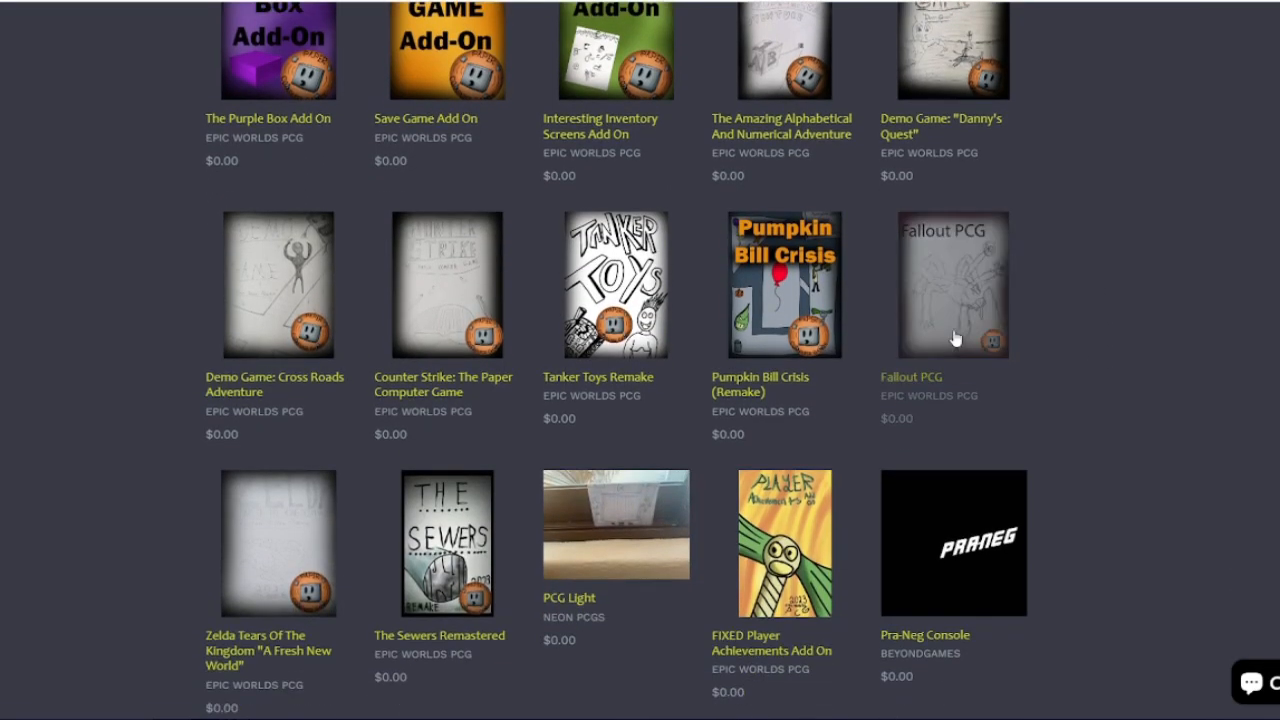
click(950, 284)
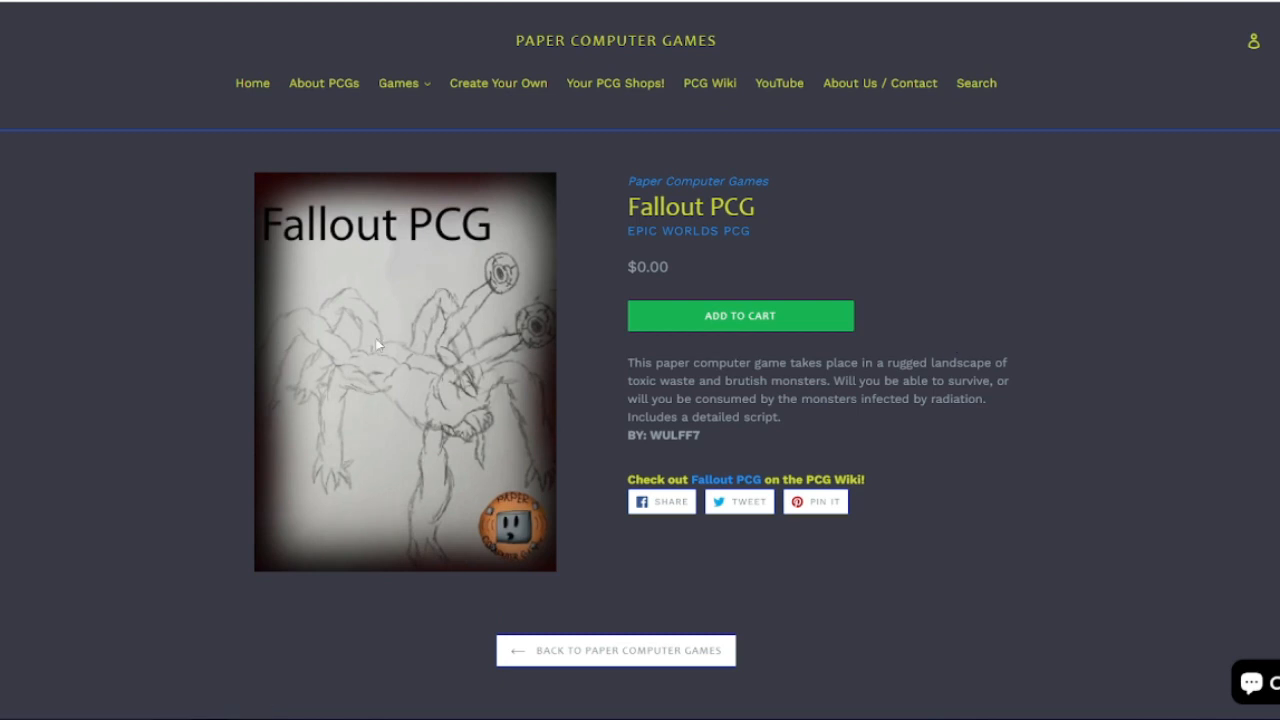
mouse_move(532, 426)
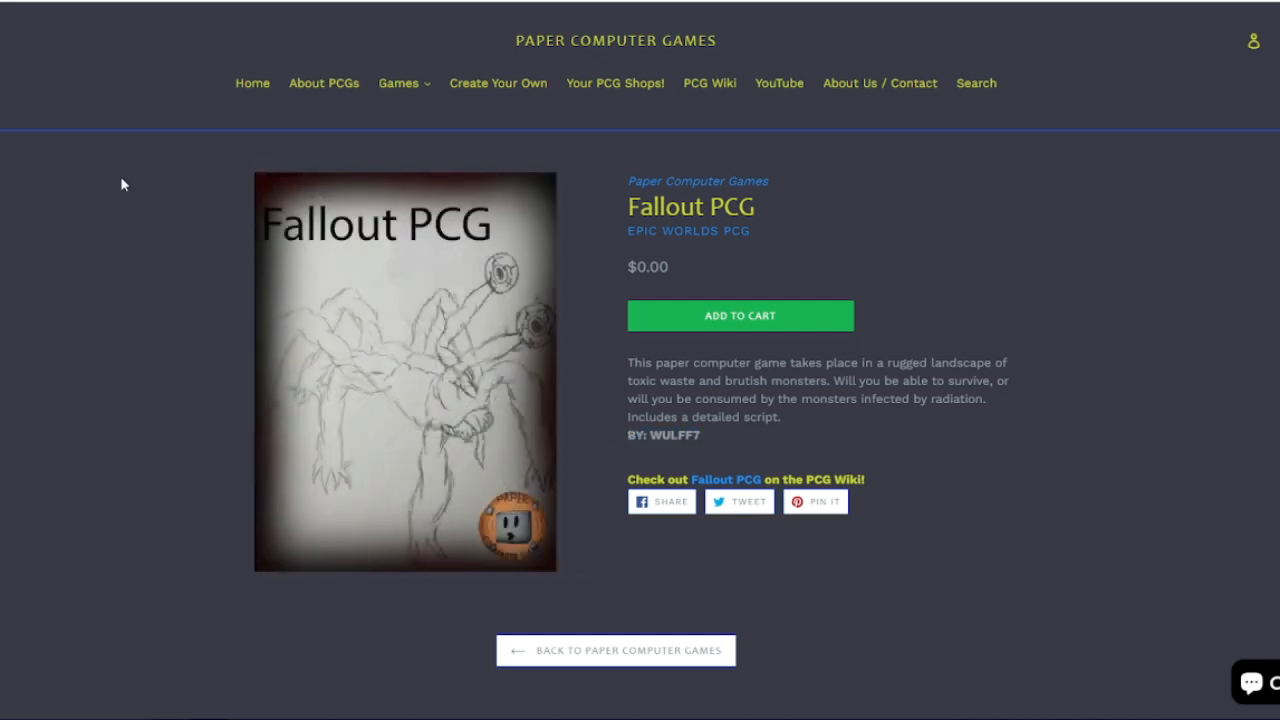
click(616, 650)
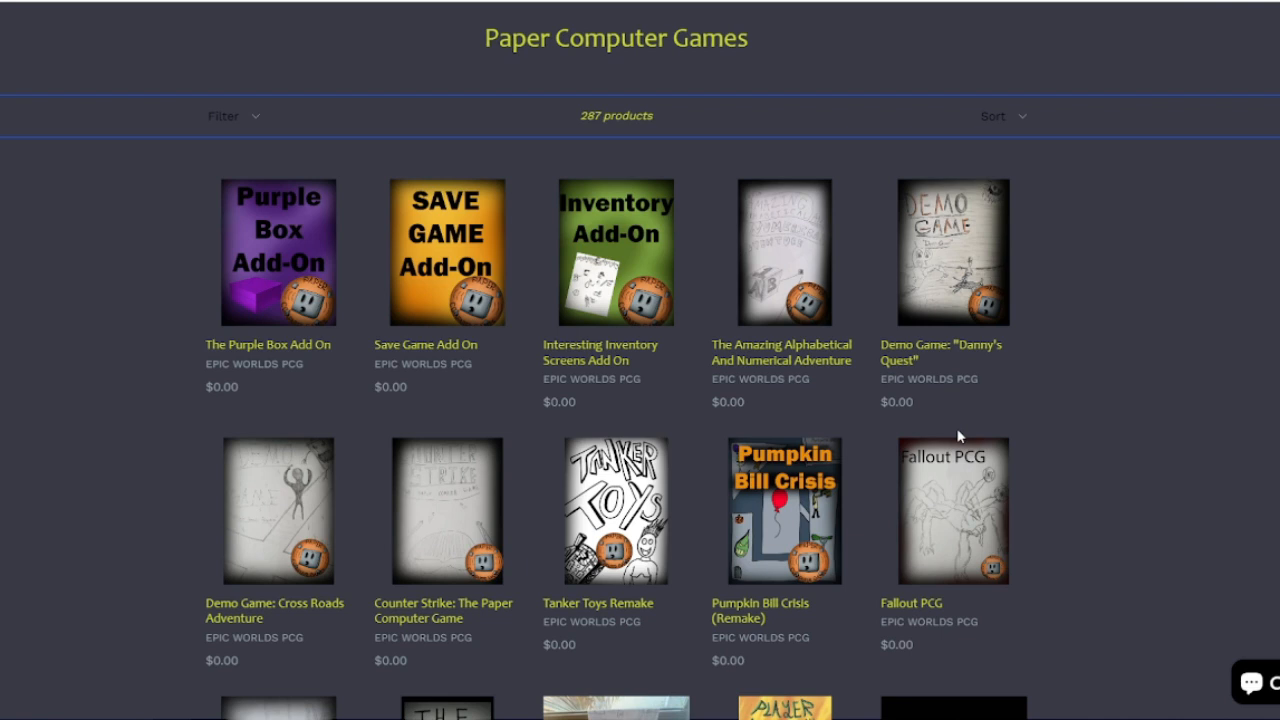
mouse_move(1000, 468)
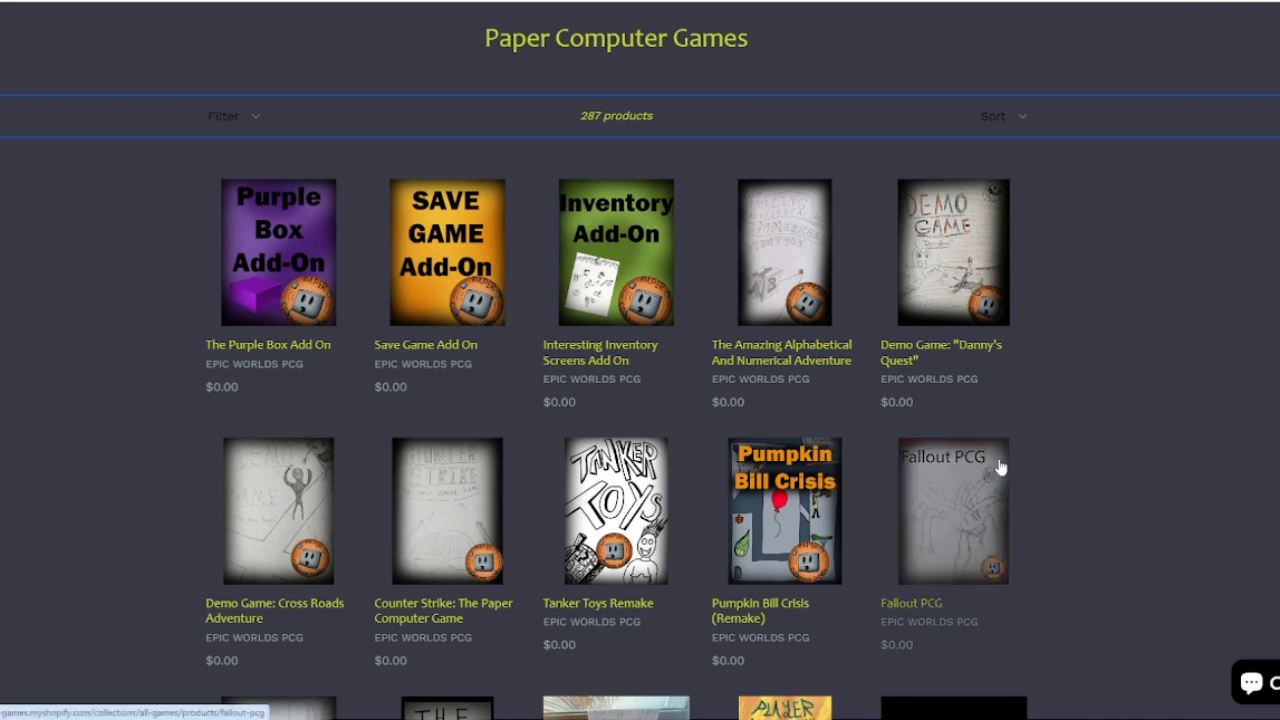
mouse_move(360, 296)
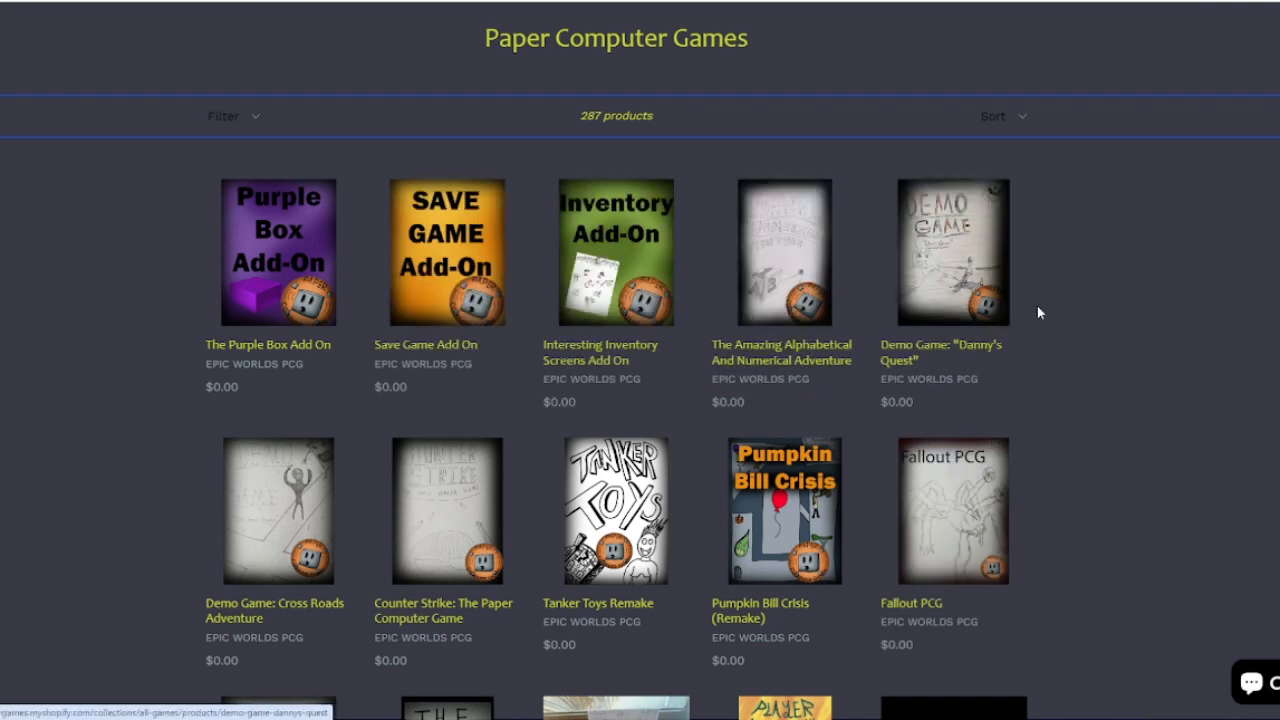
scroll(down, 3)
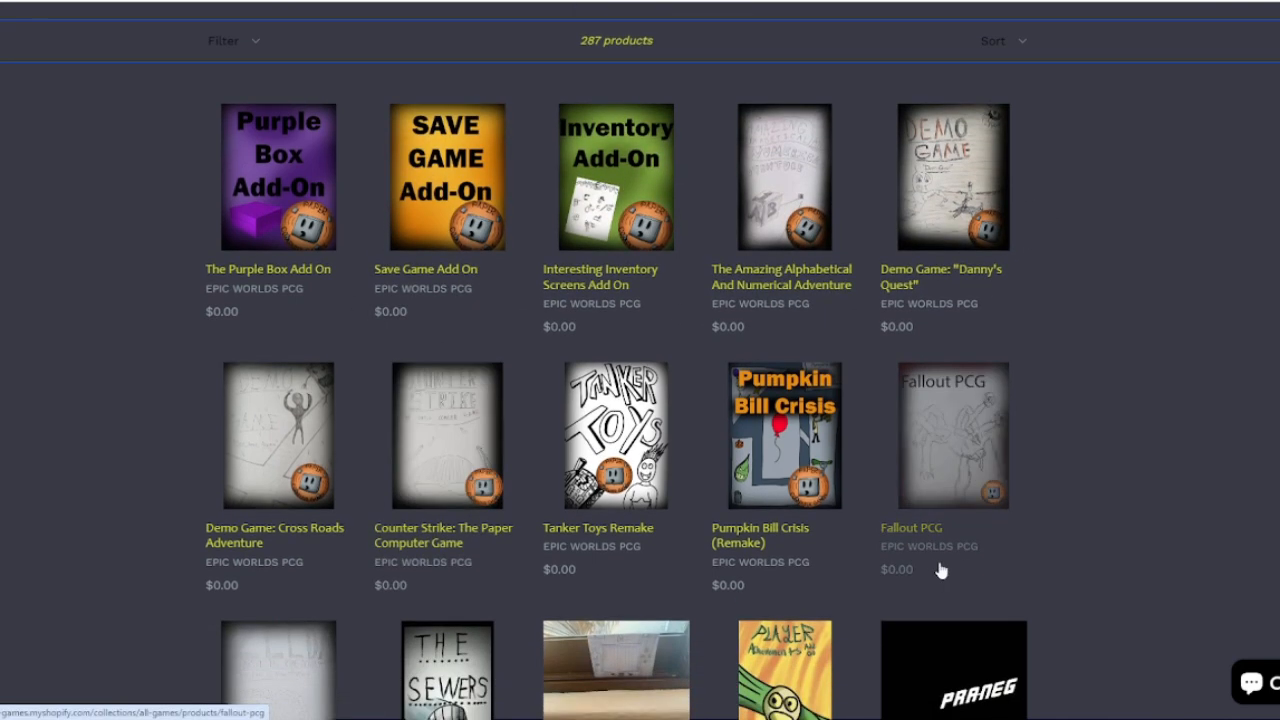
scroll(up, 3)
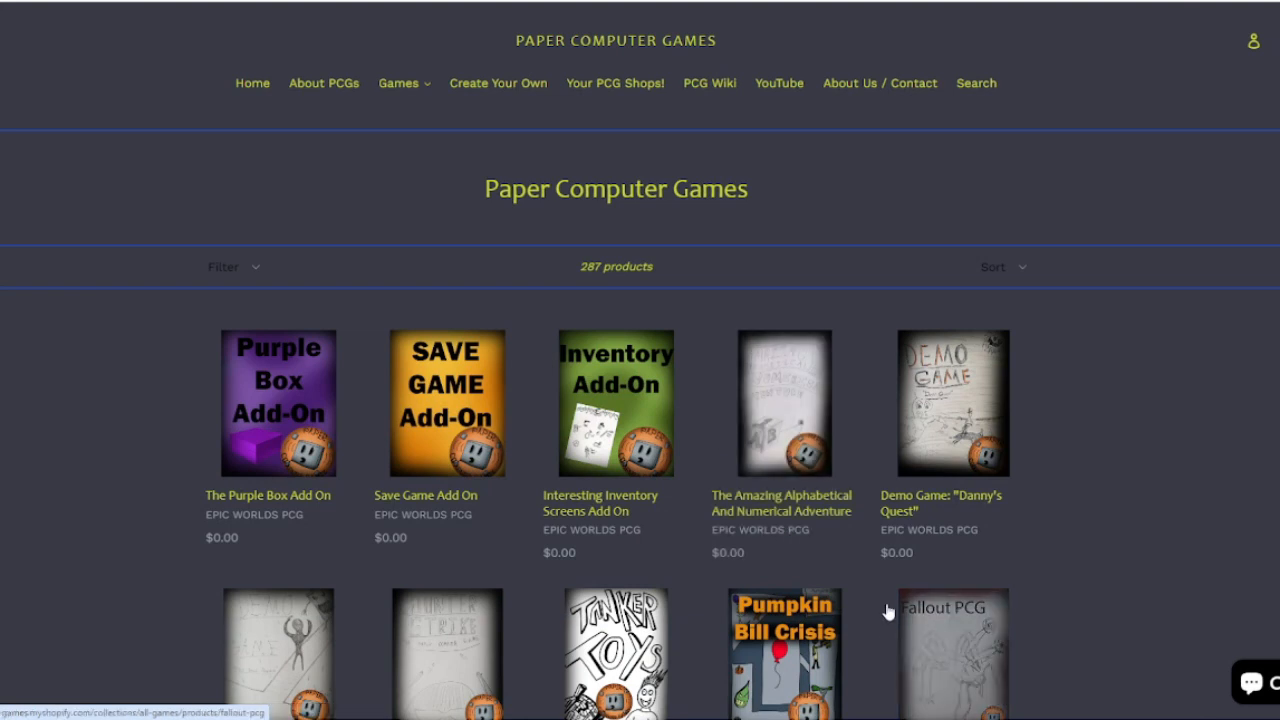
mouse_move(176, 100)
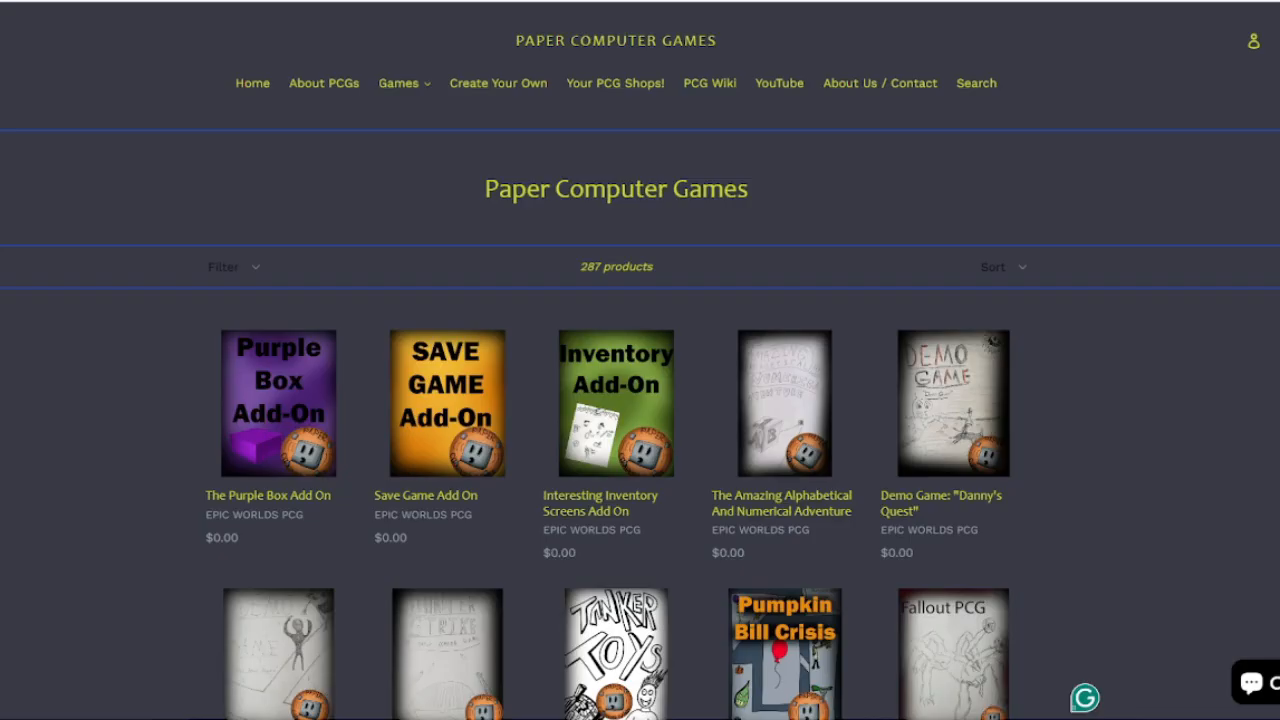
scroll(down, 3)
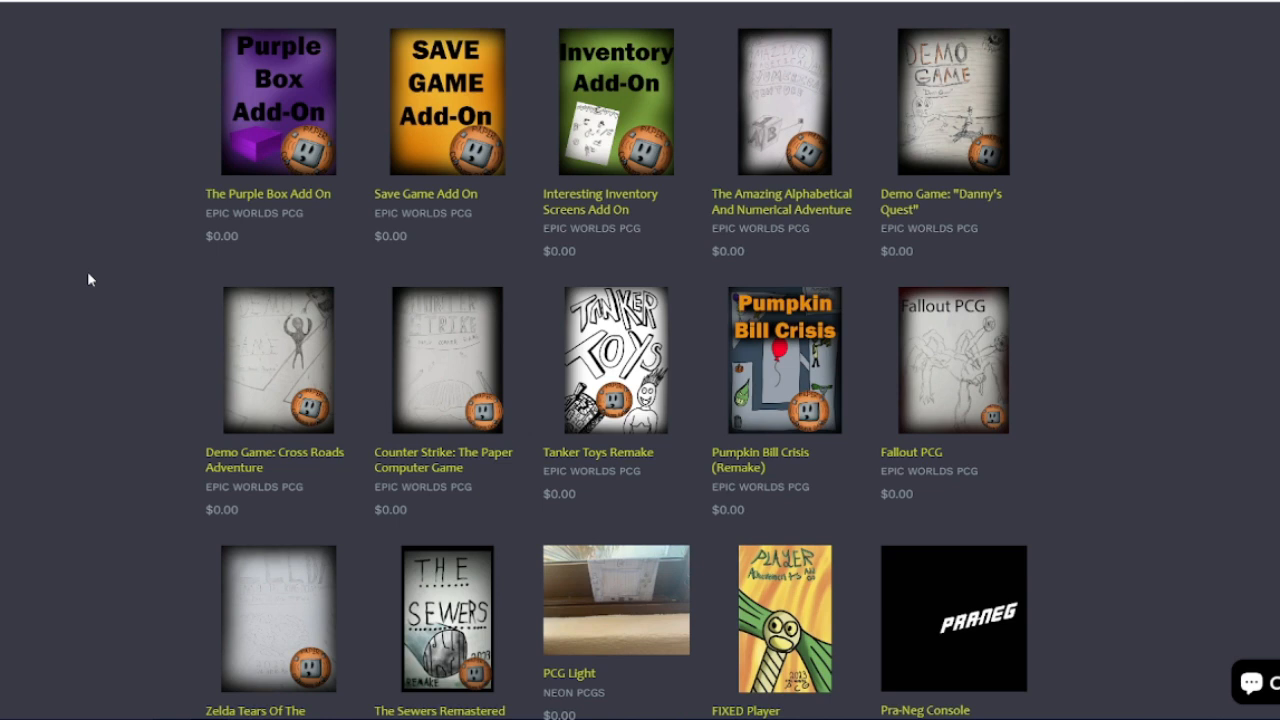
scroll(up, 3)
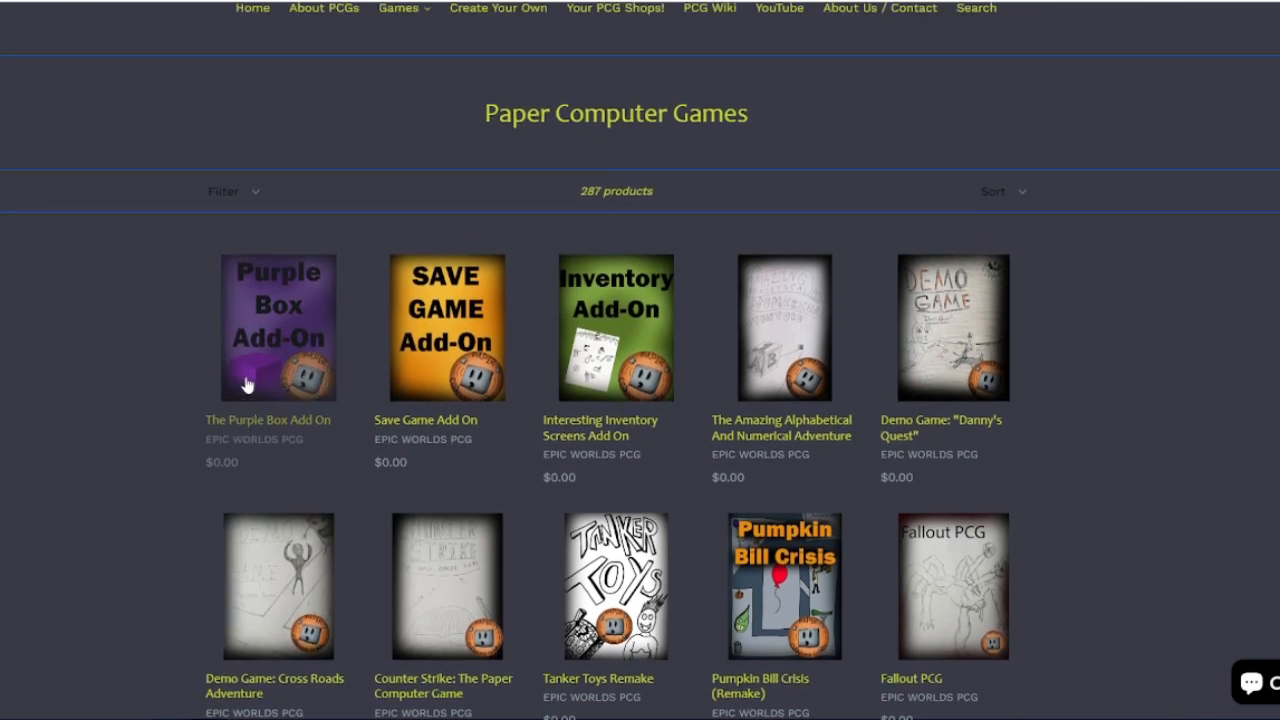
mouse_move(304, 276)
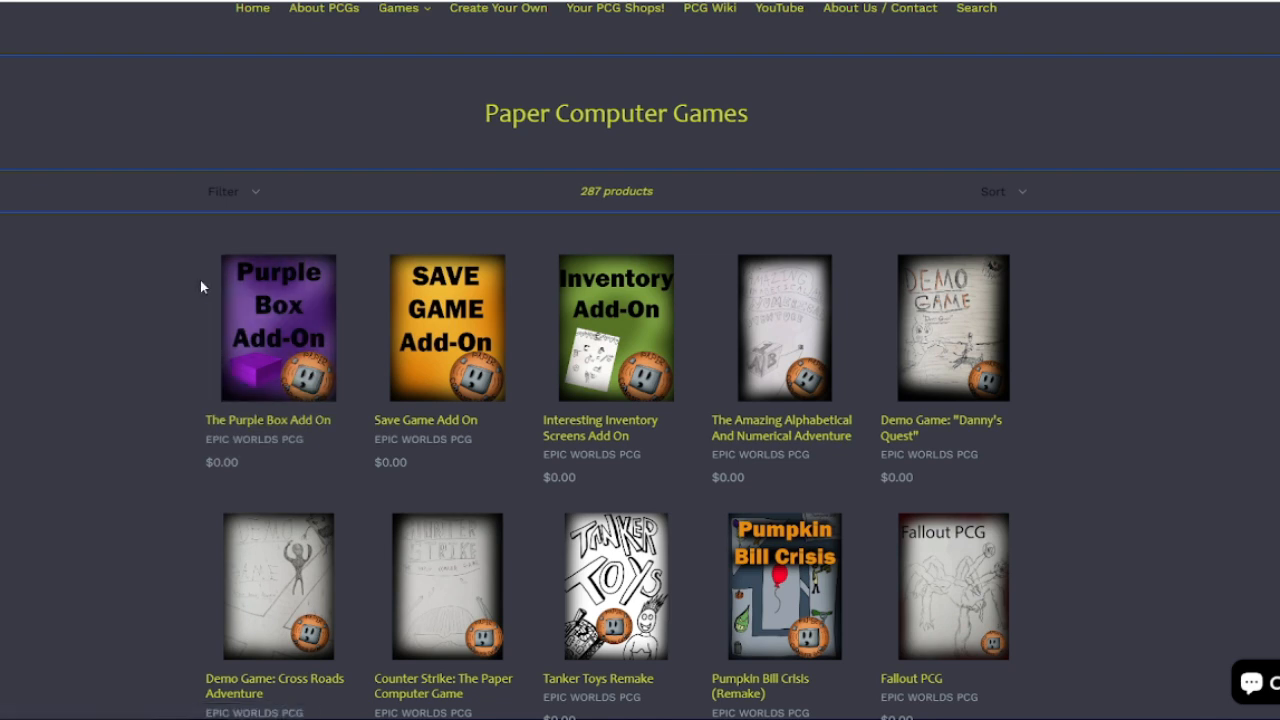
mouse_move(156, 292)
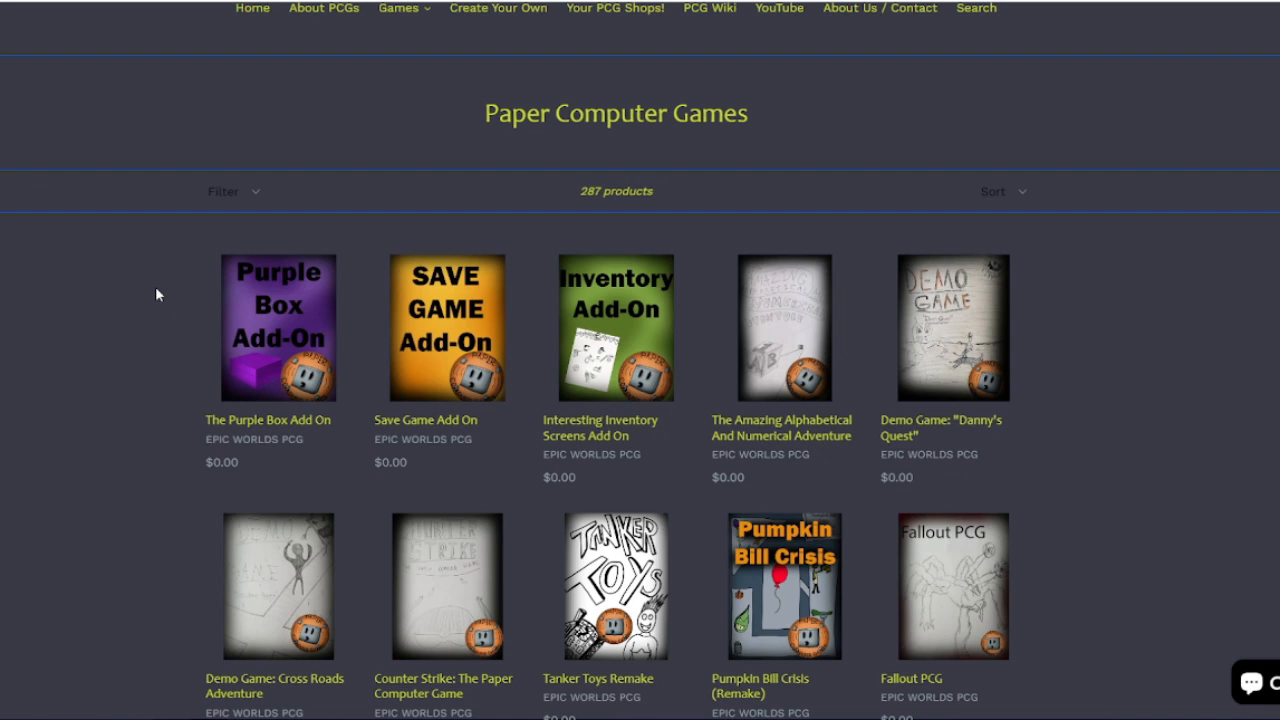
mouse_move(140, 280)
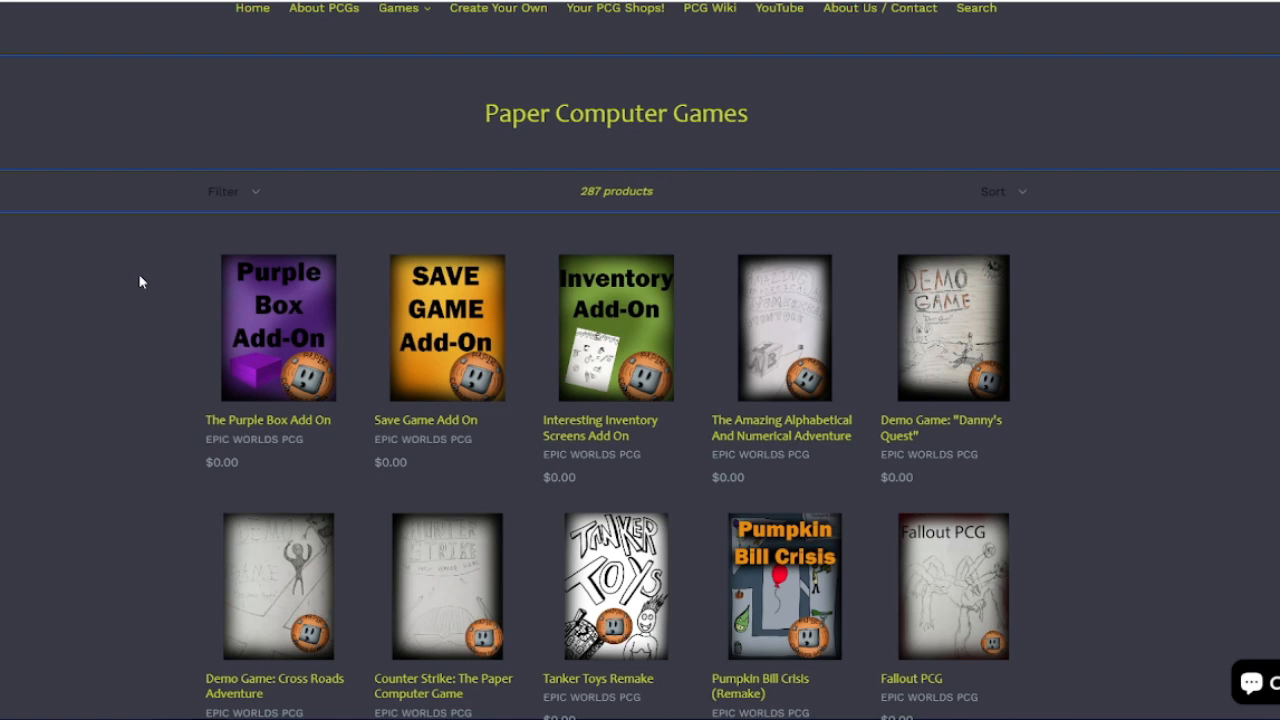
mouse_move(190, 366)
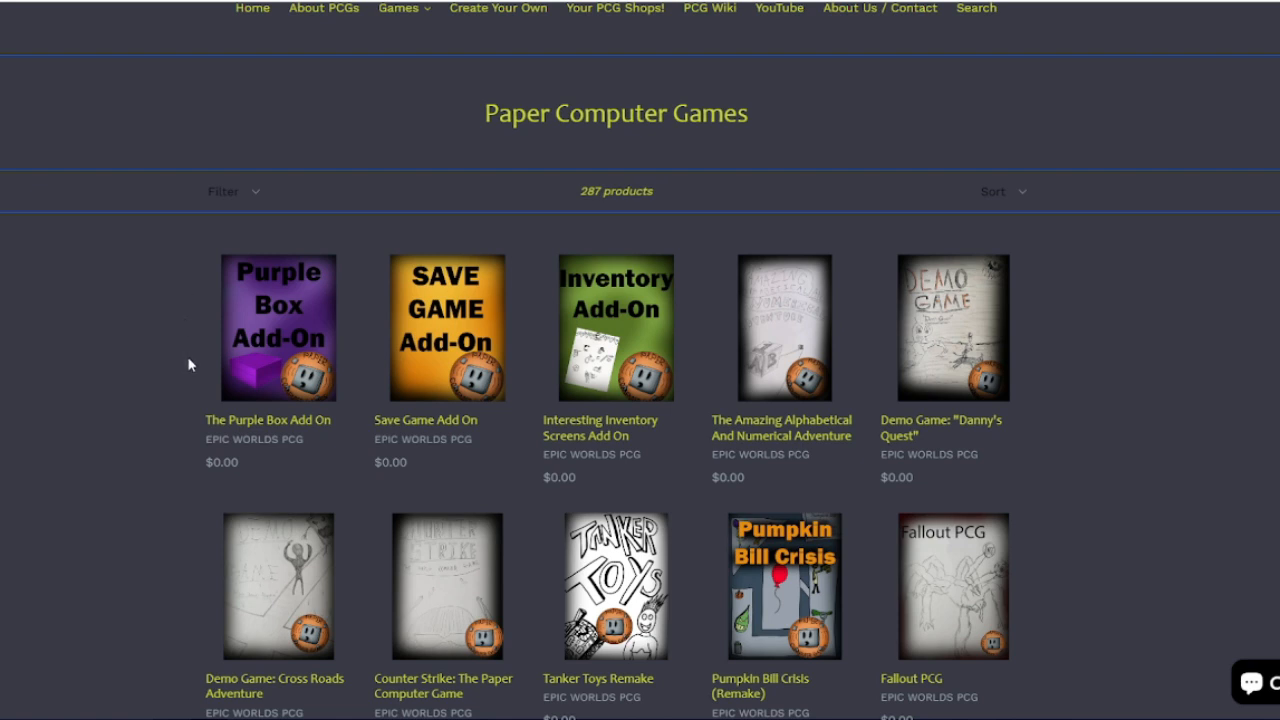
mouse_move(600, 384)
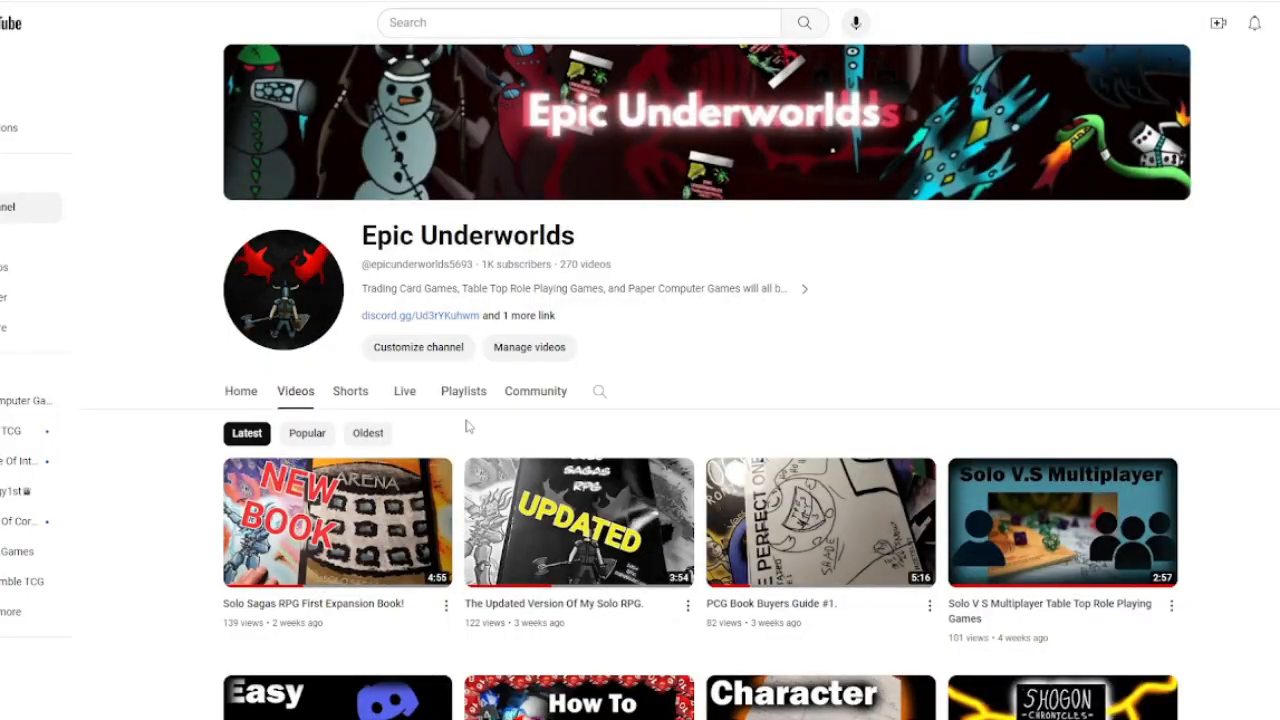
scroll(down, 3)
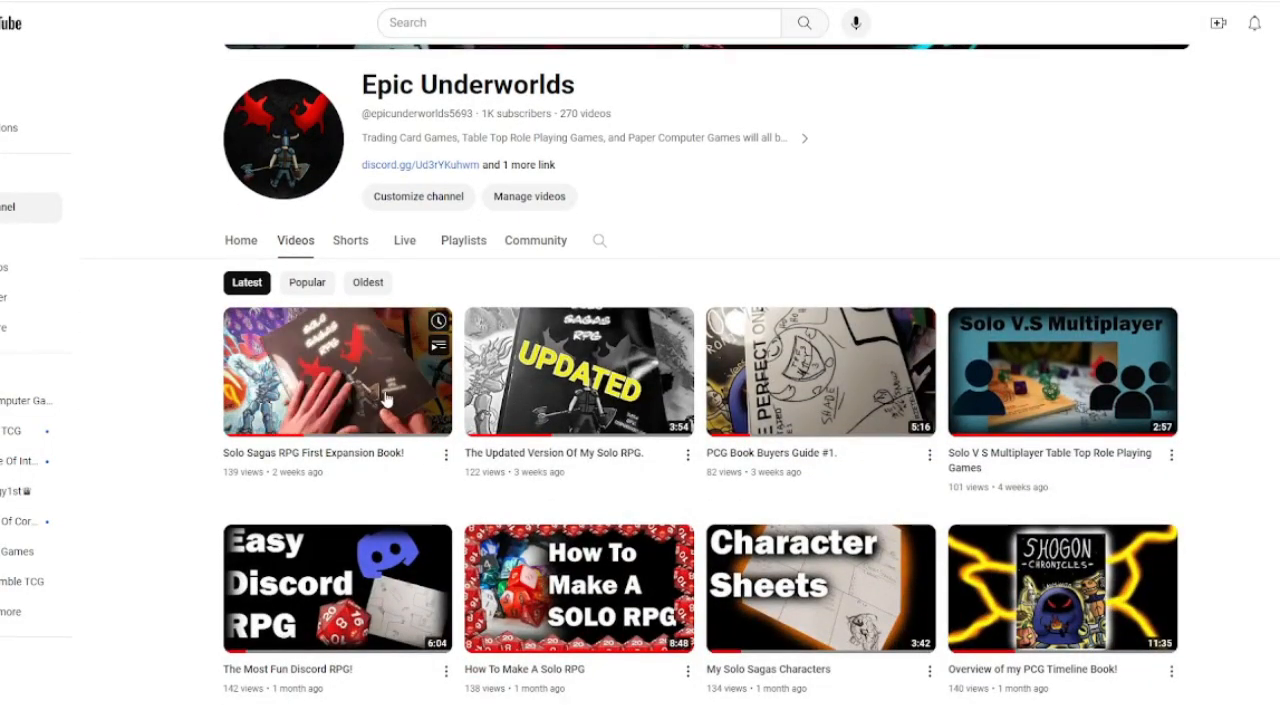
scroll(down, 3)
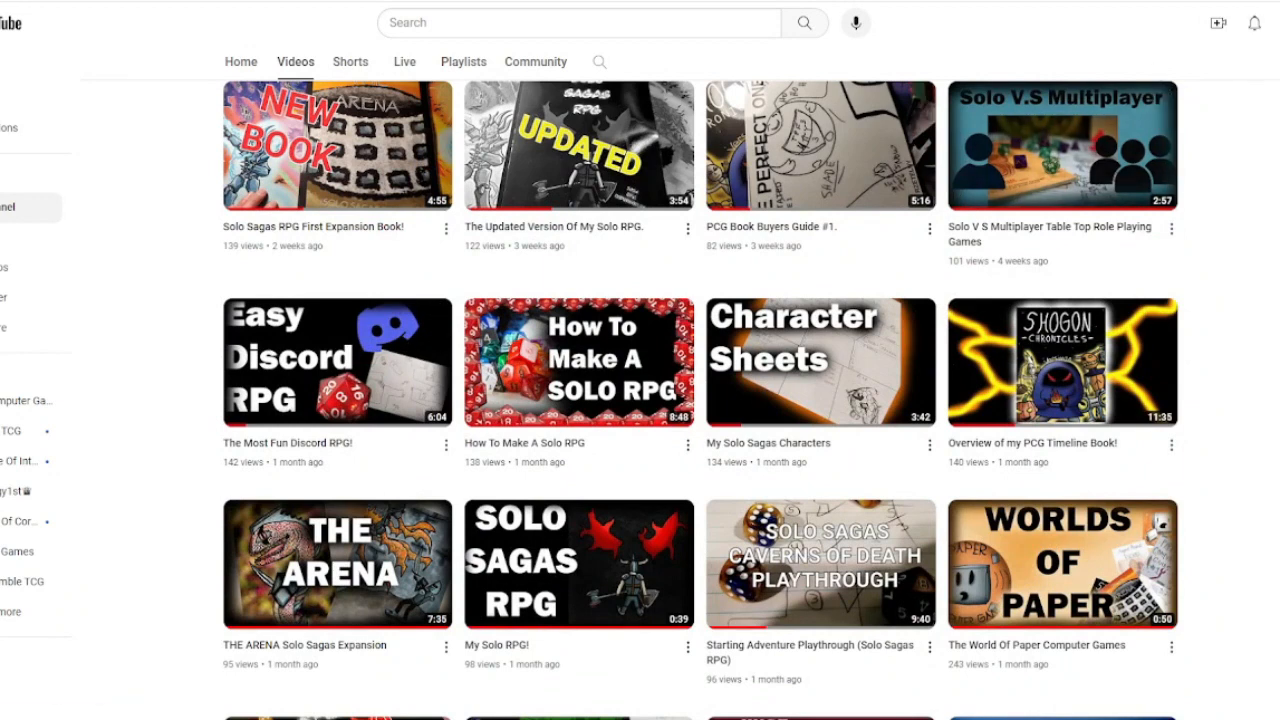
mouse_move(1018, 198)
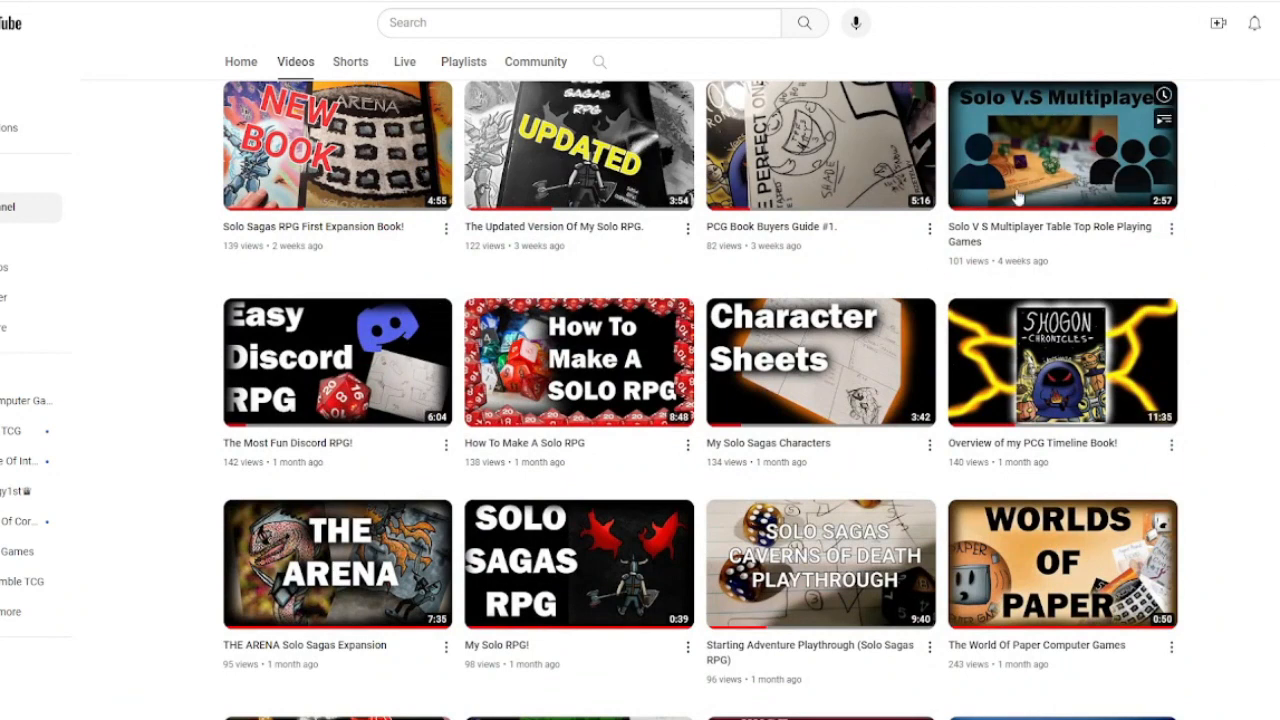
mouse_move(1220, 552)
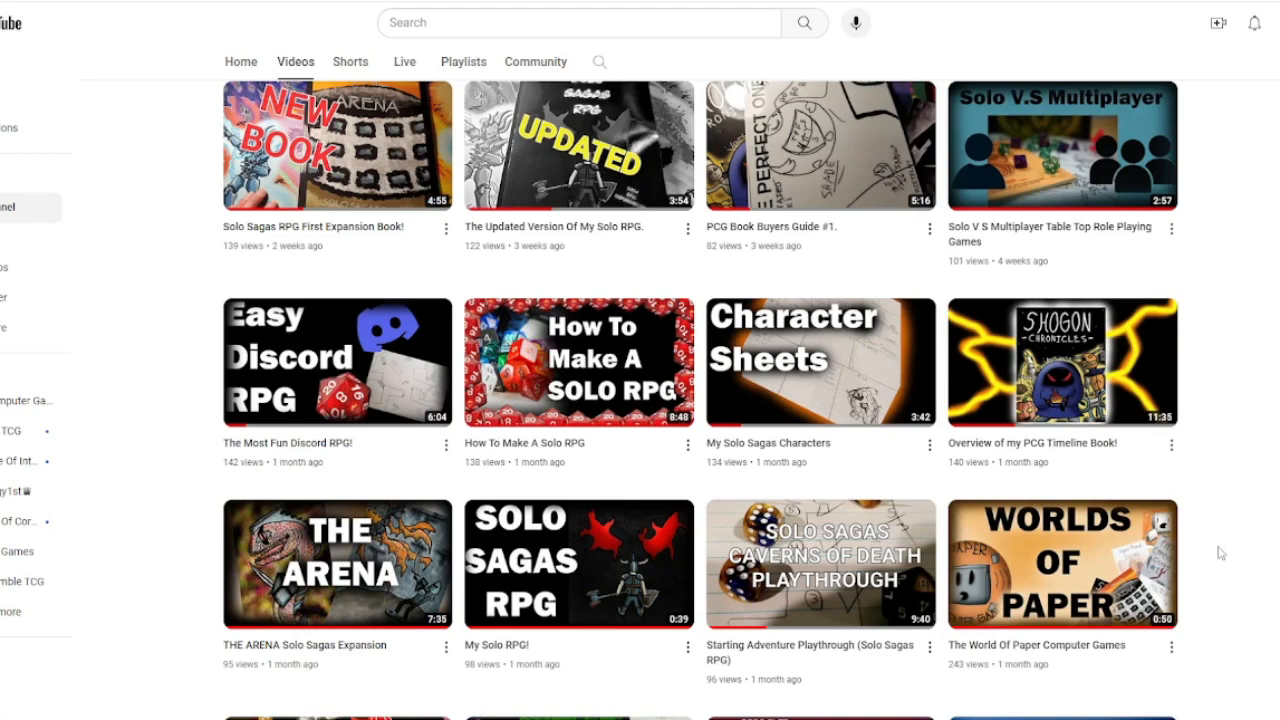
scroll(up, 3)
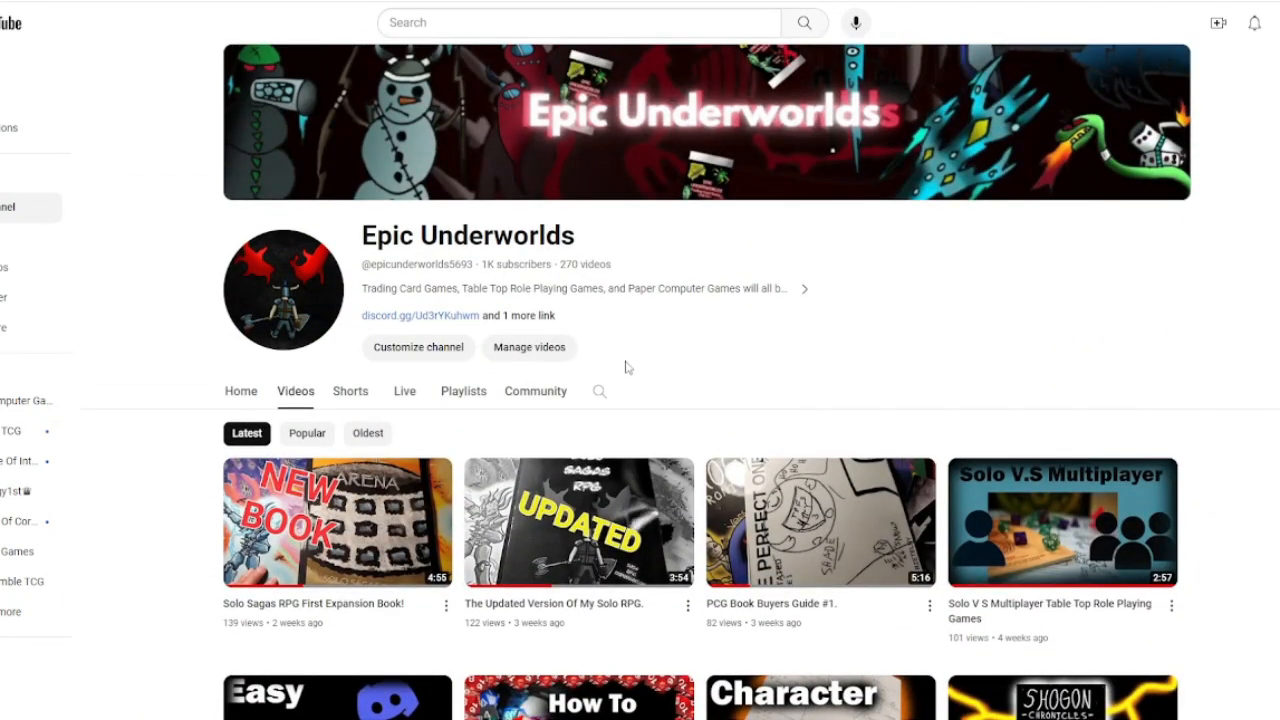
mouse_move(700, 376)
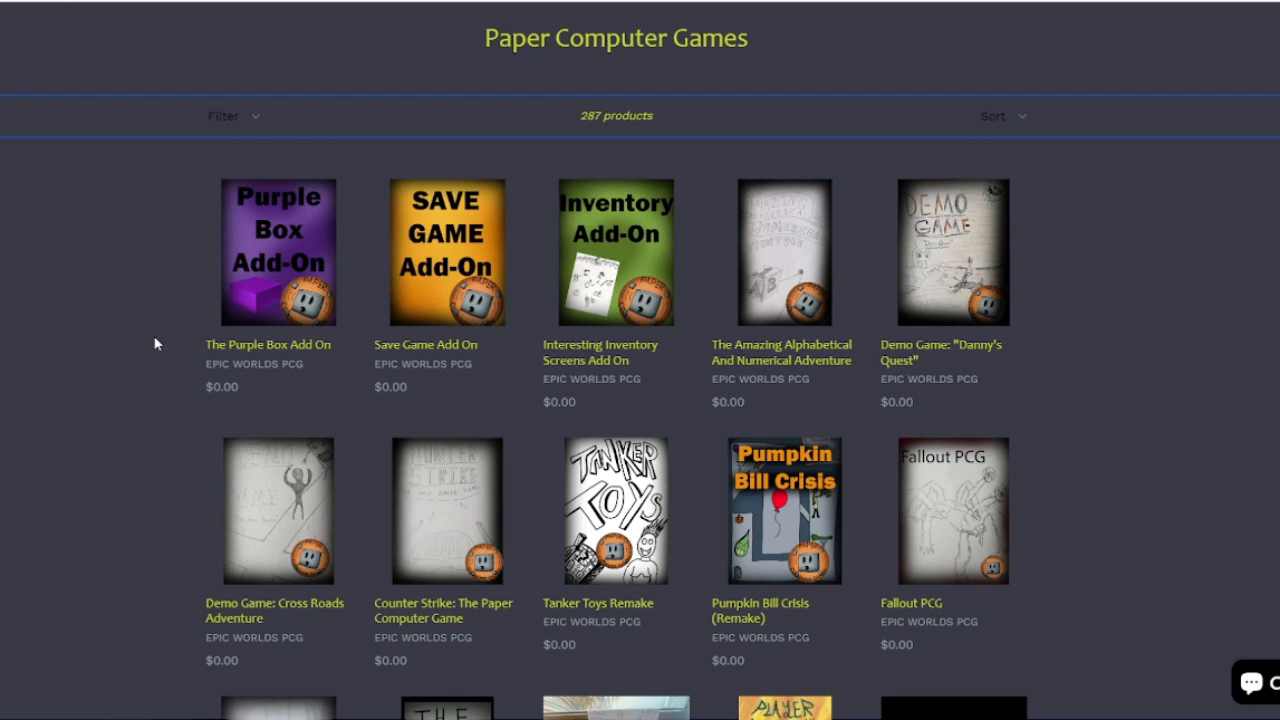
mouse_move(180, 348)
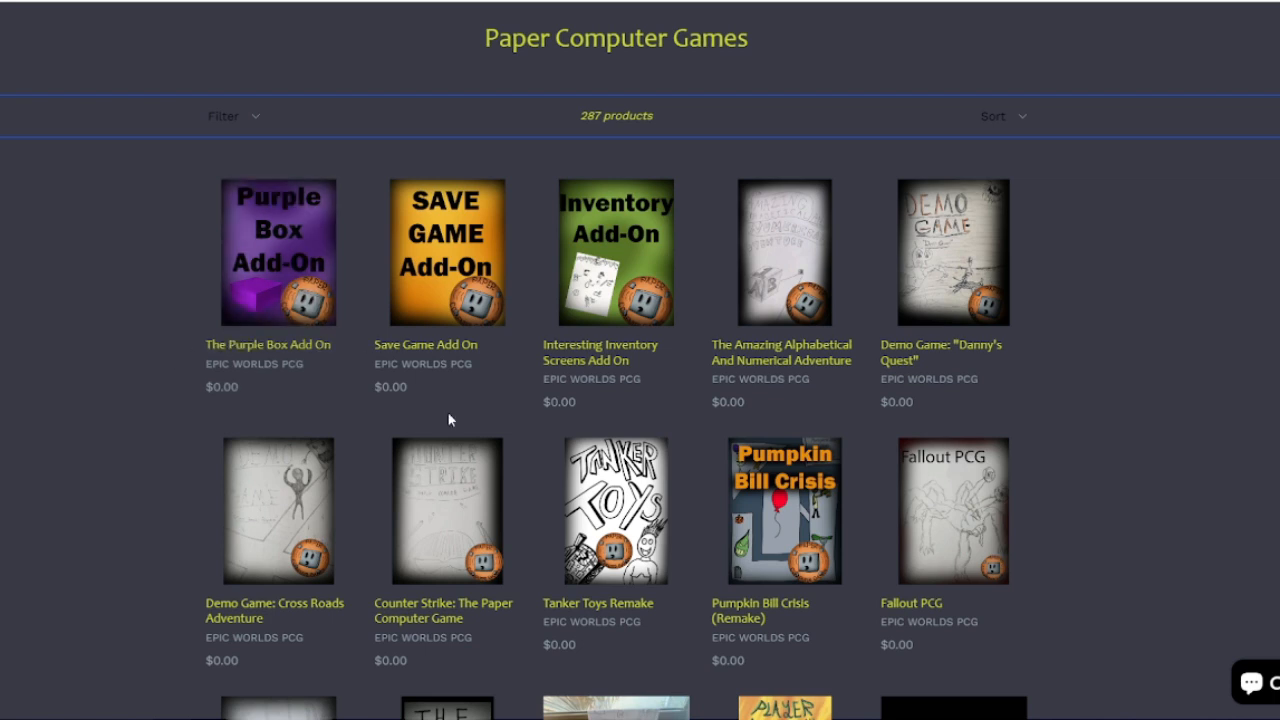
mouse_move(478, 420)
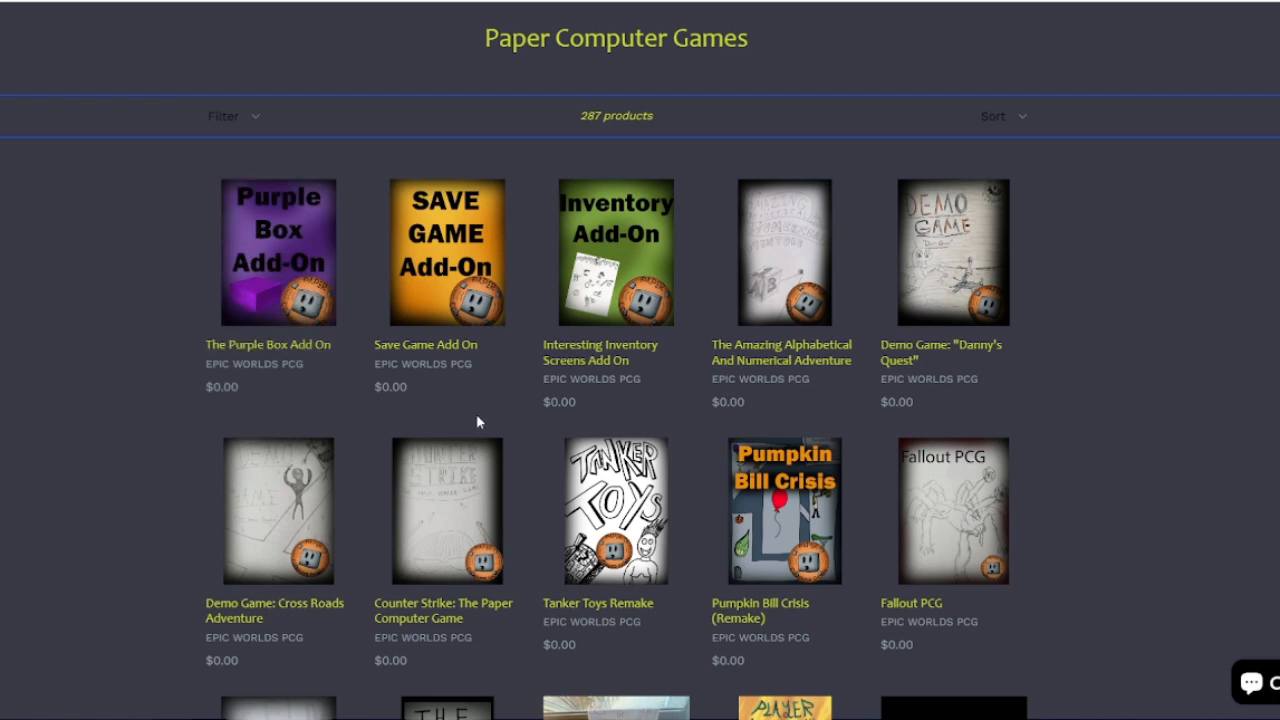